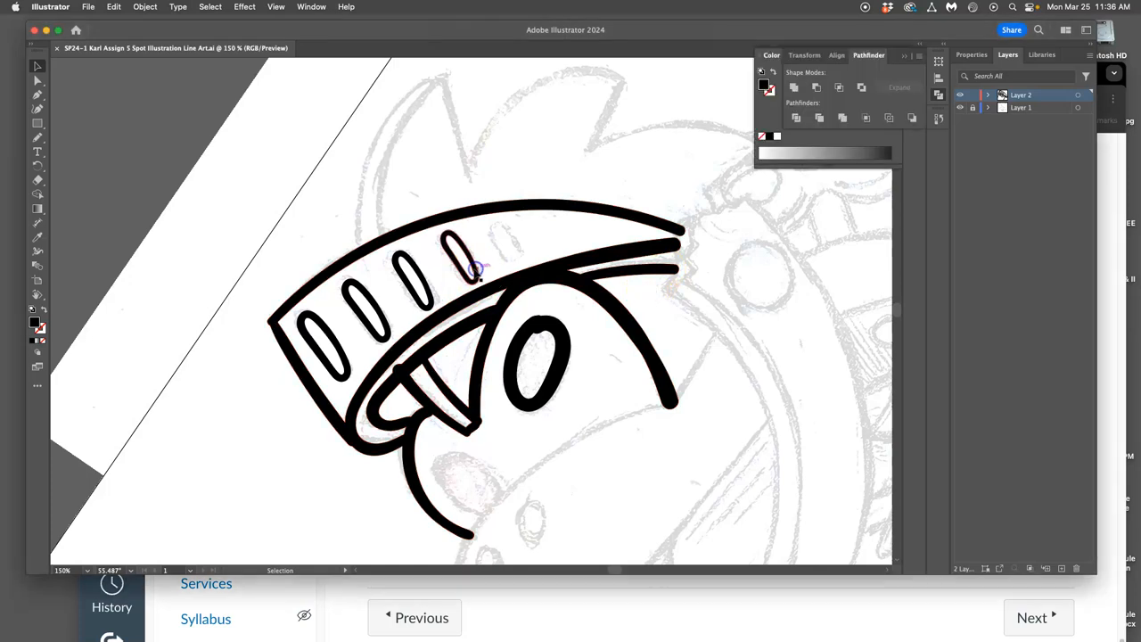
Select the Blob Brush and set it to Smooth fidelity with a 20 pt pressure-sensitive size.
{"action": "double_click", "coordinate": [464, 258]}
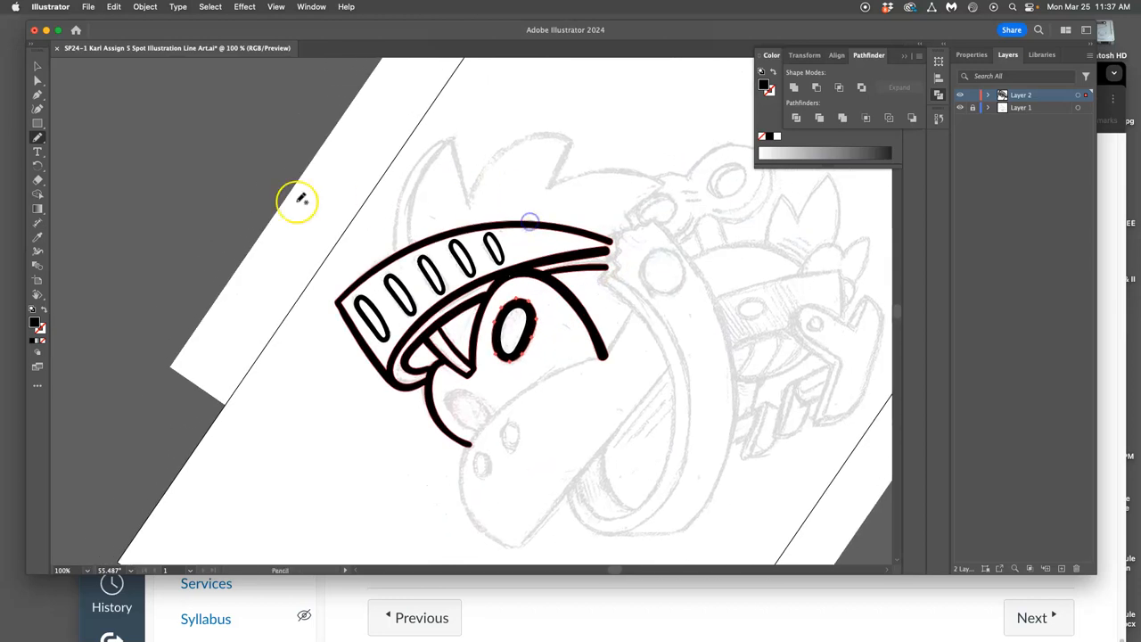
{"action": "left_click", "coordinate": [37, 138]}
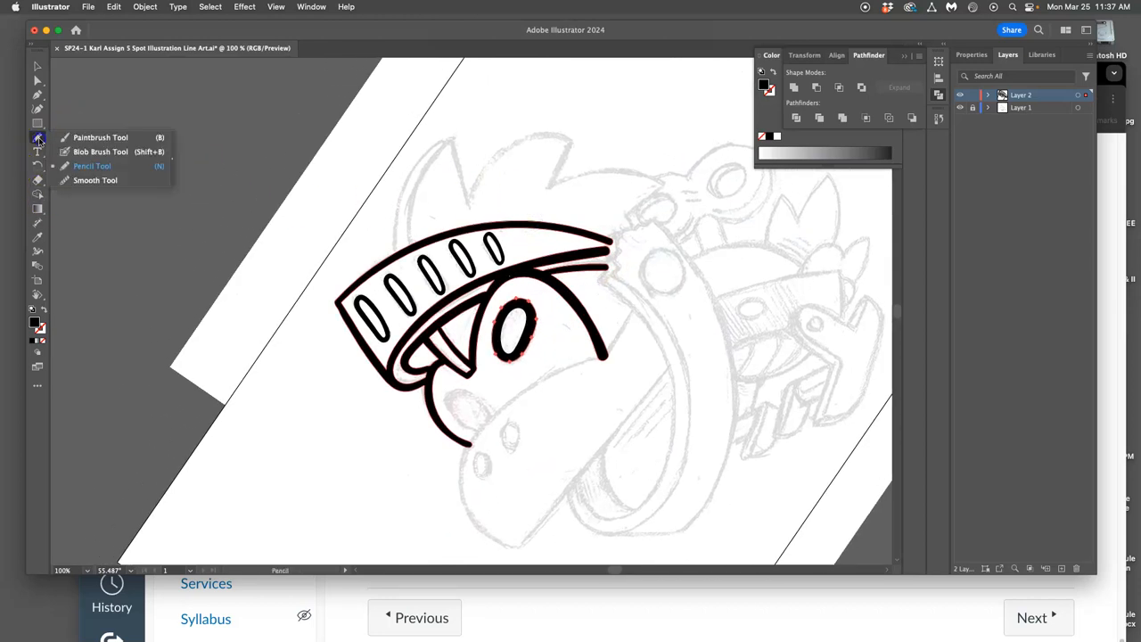
{"action": "left_click", "coordinate": [101, 152]}
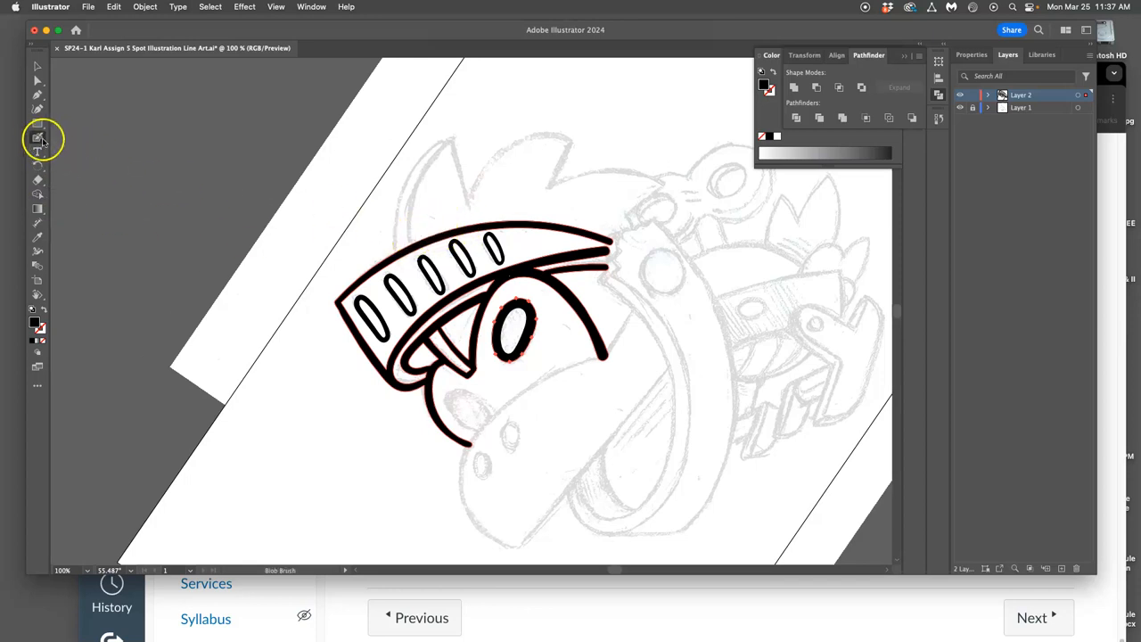
{"action": "double_click", "coordinate": [38, 137]}
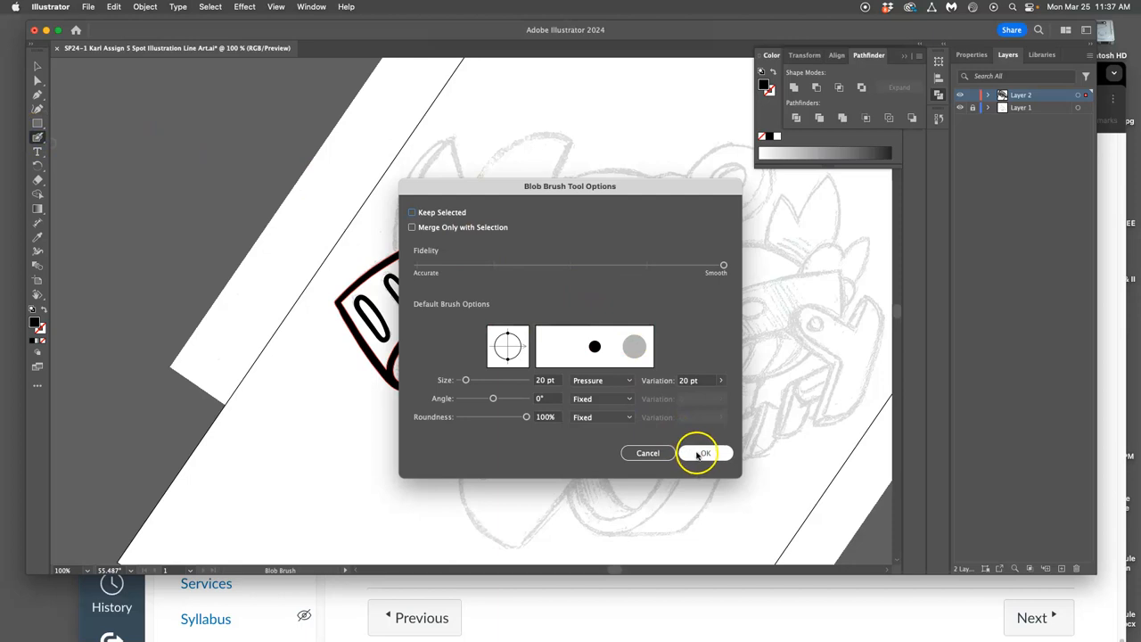
{"action": "left_click", "coordinate": [704, 453]}
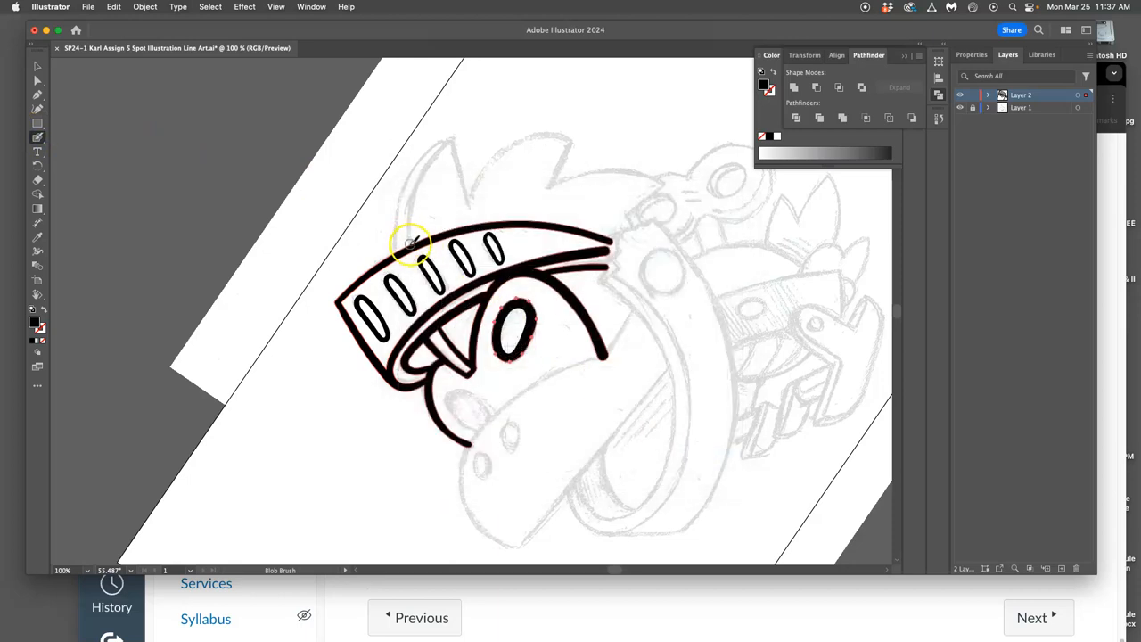
Paint two hair spikes above the visor and a long curved strand to the right.
{"action": "left_click_drag", "start_coordinate": [410, 241], "coordinate": [425, 178]}
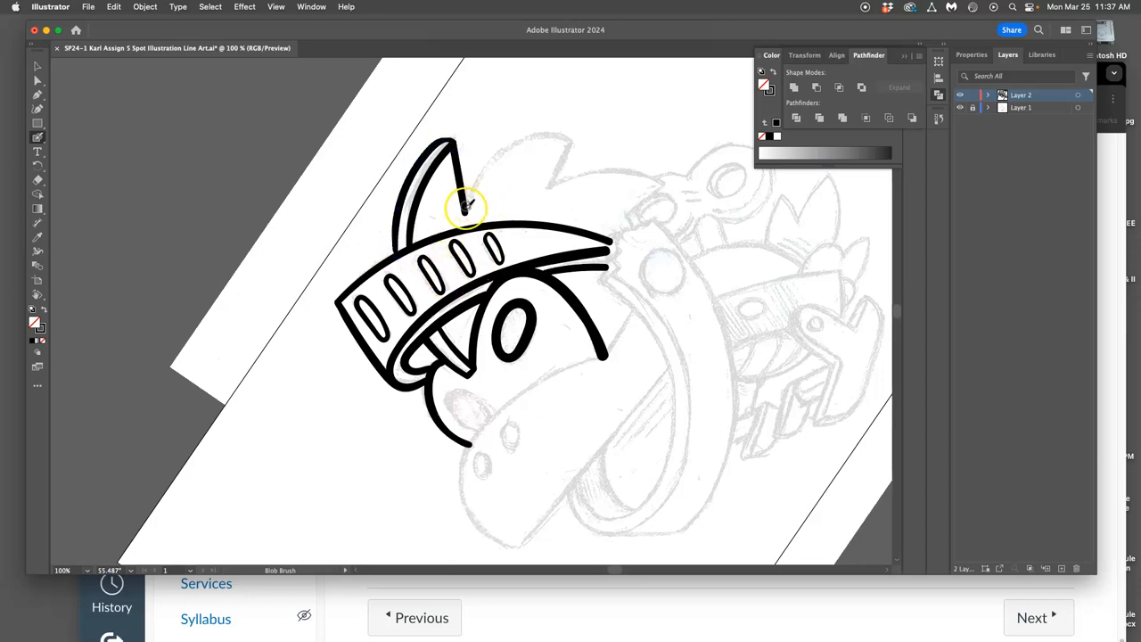
{"action": "left_click_drag", "start_coordinate": [464, 209], "coordinate": [502, 154]}
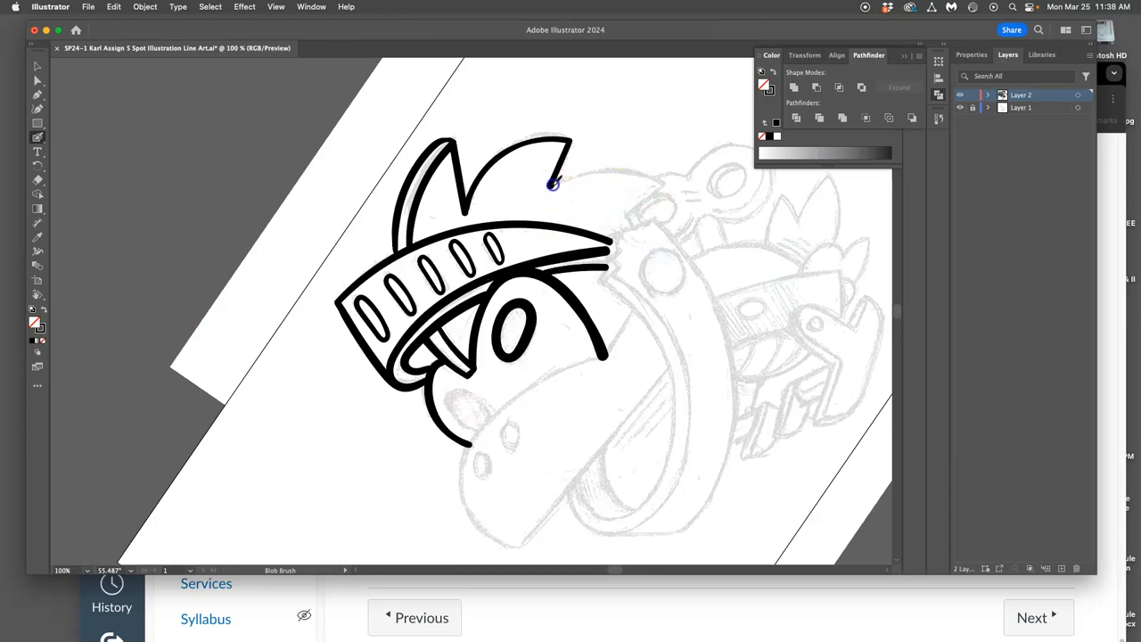
{"action": "left_click_drag", "start_coordinate": [553, 184], "coordinate": [662, 183]}
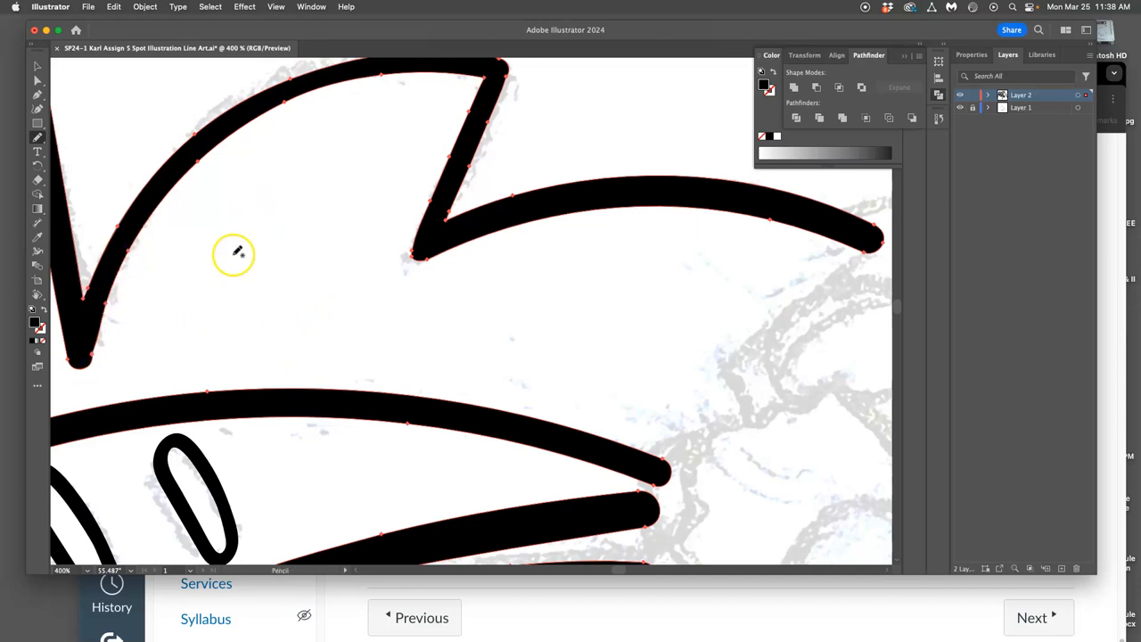
{"action": "mouse_move", "coordinate": [46, 169]}
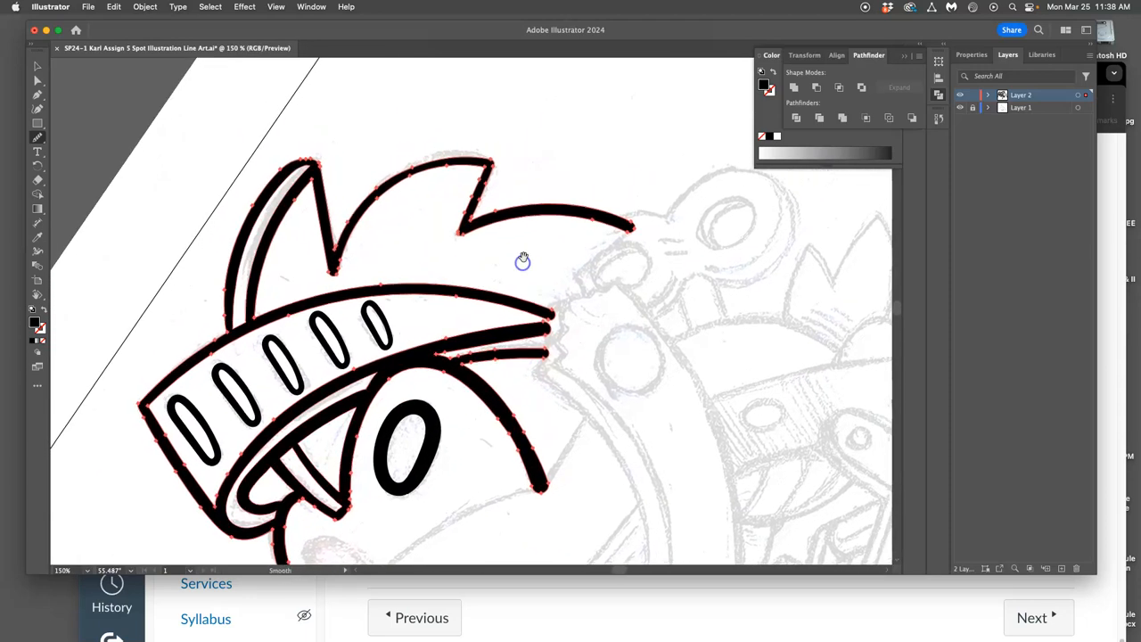
With the Blob Brush, add a hooked downturned end to the rightmost hair strand.
{"action": "left_click", "coordinate": [37, 138]}
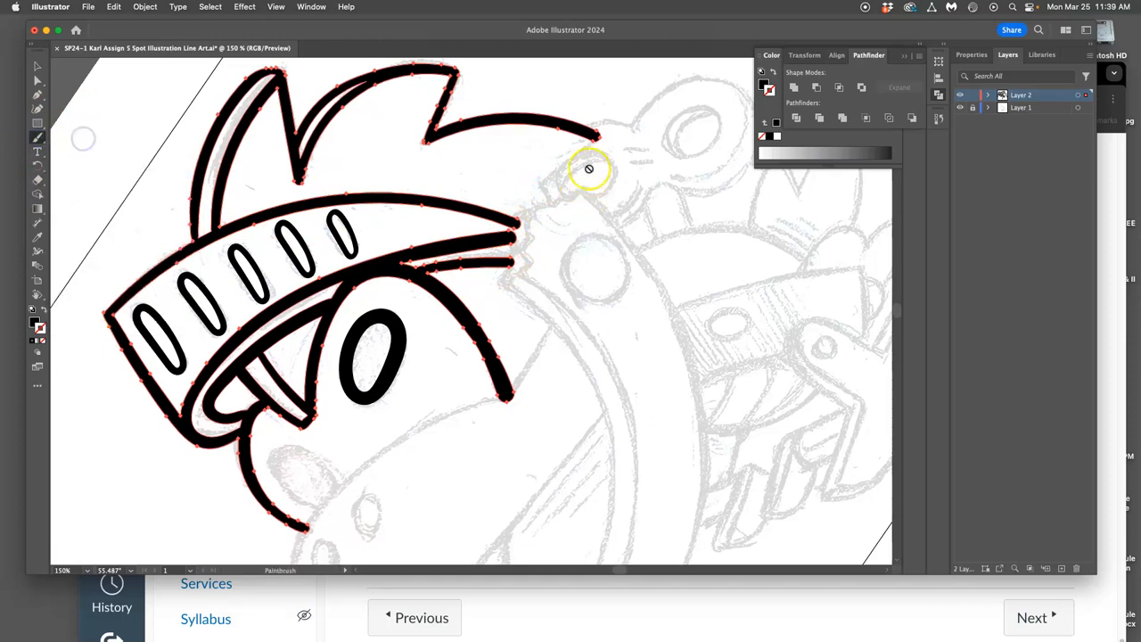
{"action": "left_click", "coordinate": [37, 137]}
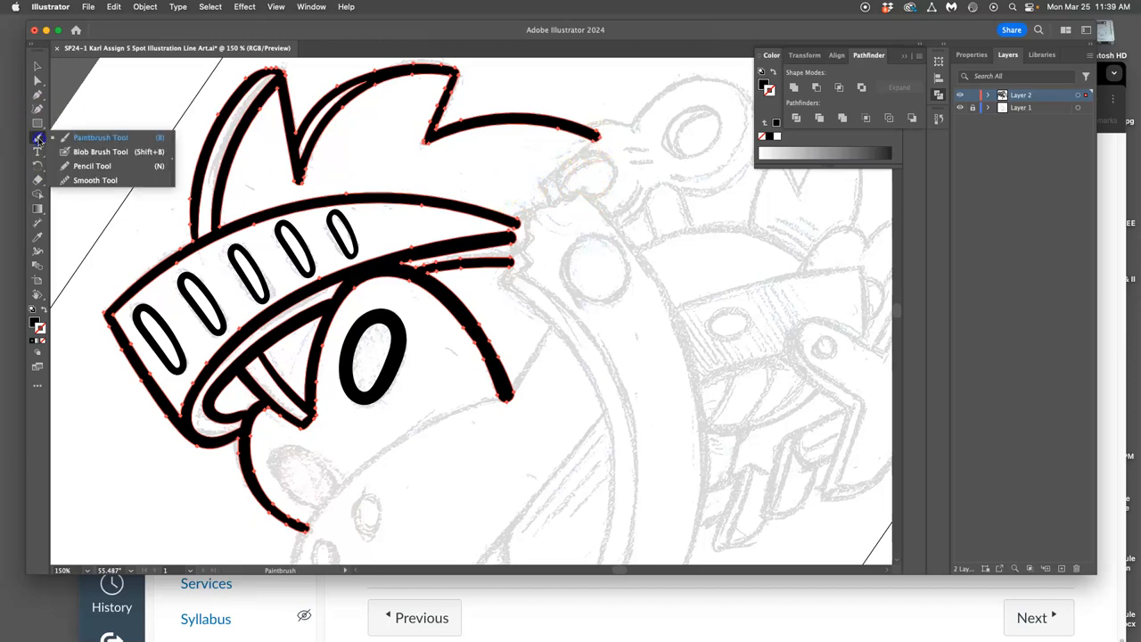
{"action": "left_click", "coordinate": [100, 151]}
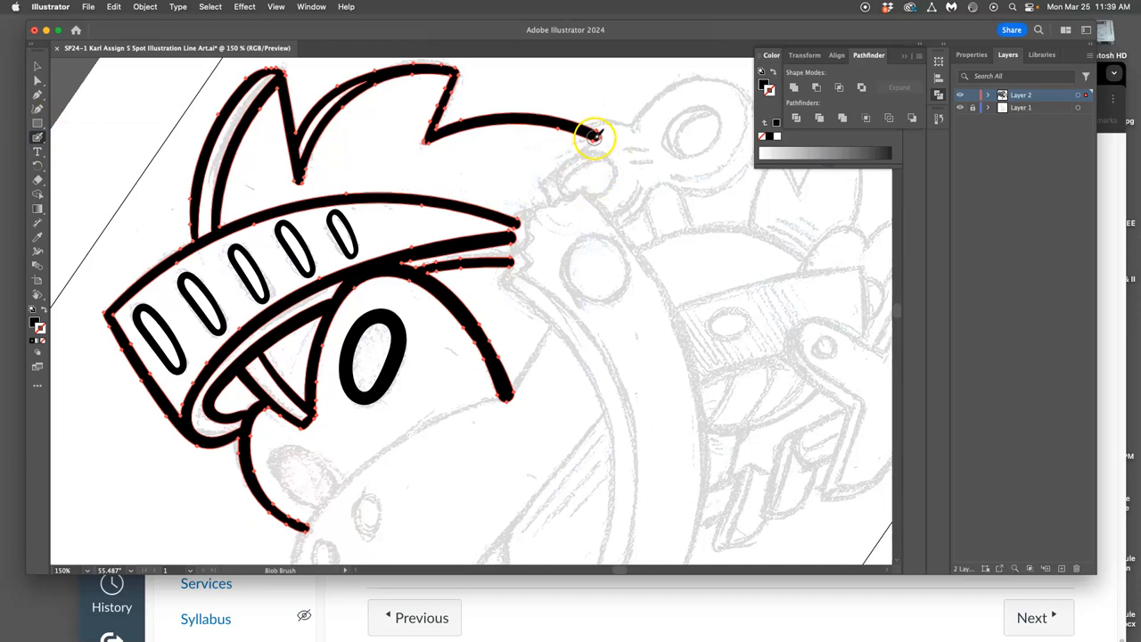
{"action": "left_click_drag", "start_coordinate": [593, 138], "coordinate": [540, 183]}
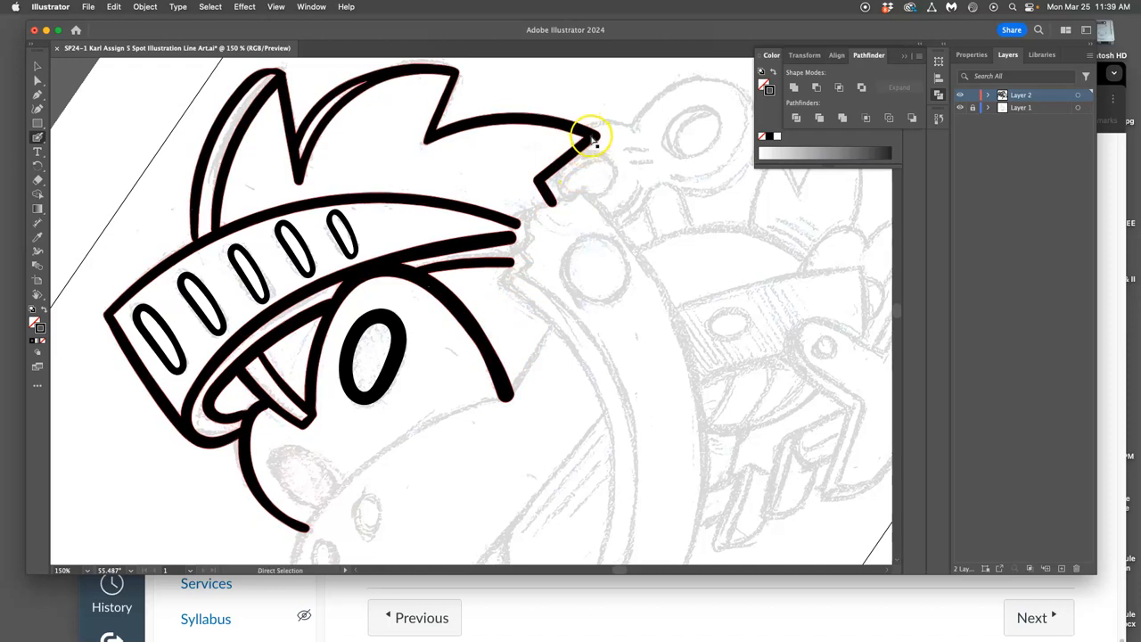
Switch to the Pencil and draw jagged zigzag strokes at the visor tips.
{"action": "left_click", "coordinate": [37, 137]}
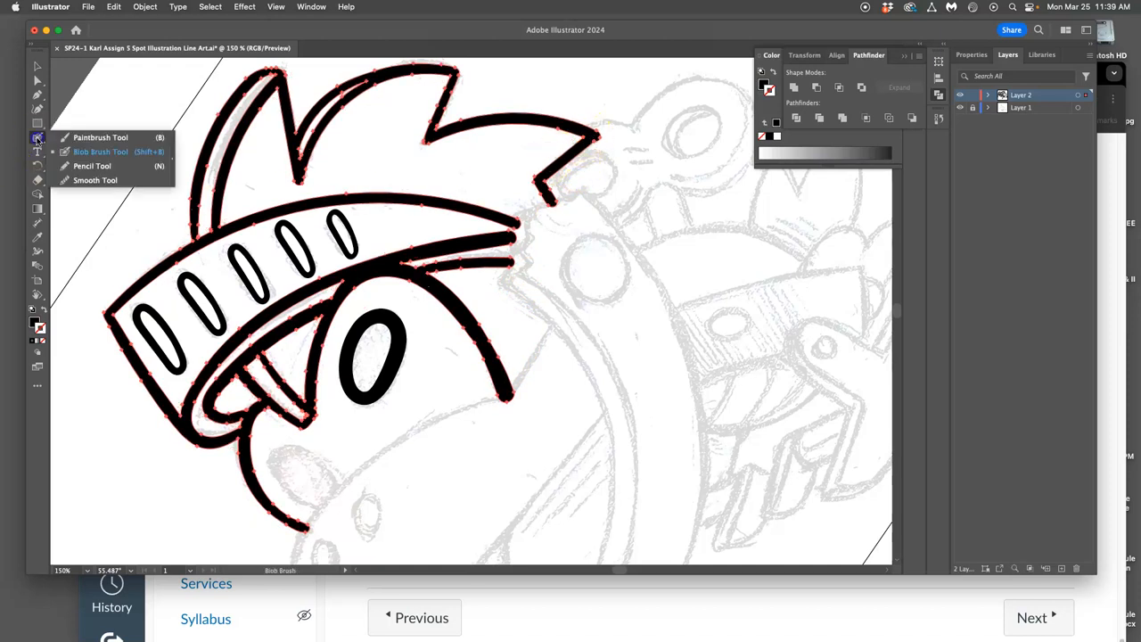
{"action": "left_click", "coordinate": [93, 166]}
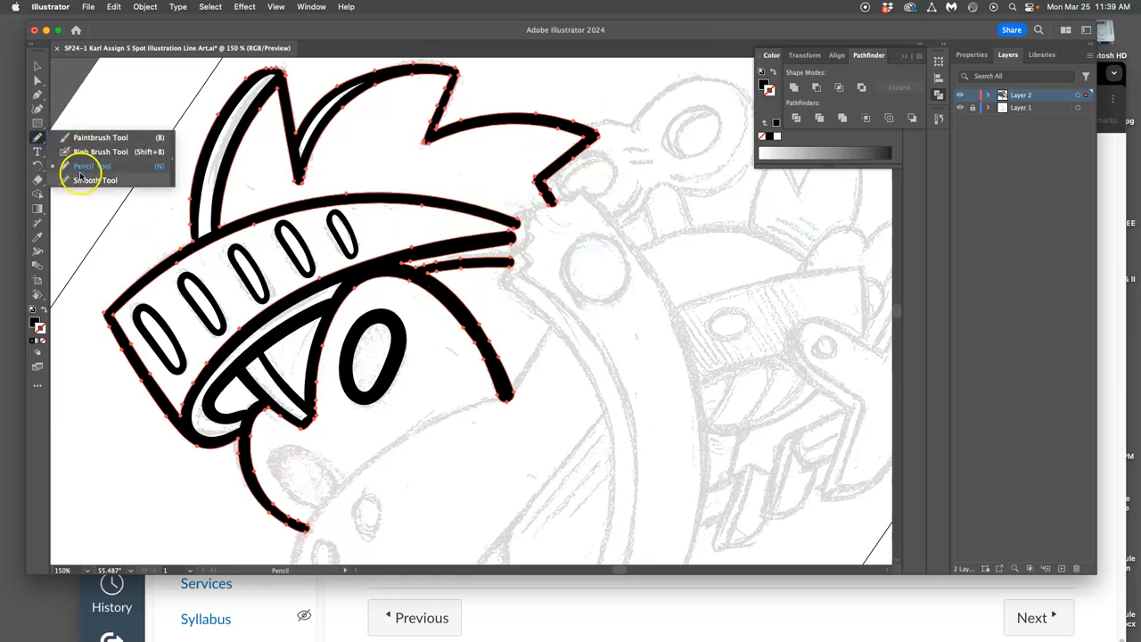
{"action": "left_click", "coordinate": [101, 151]}
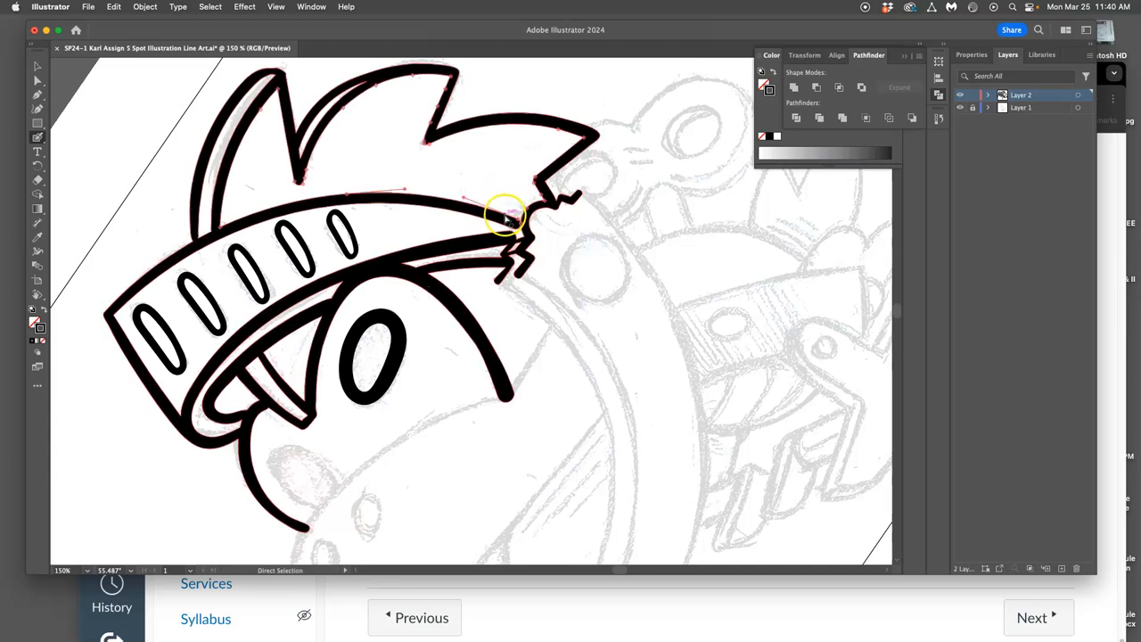
Refine the zigzag strokes with the Pencil so they connect onto the visor tips and hair.
{"action": "left_click", "coordinate": [37, 137]}
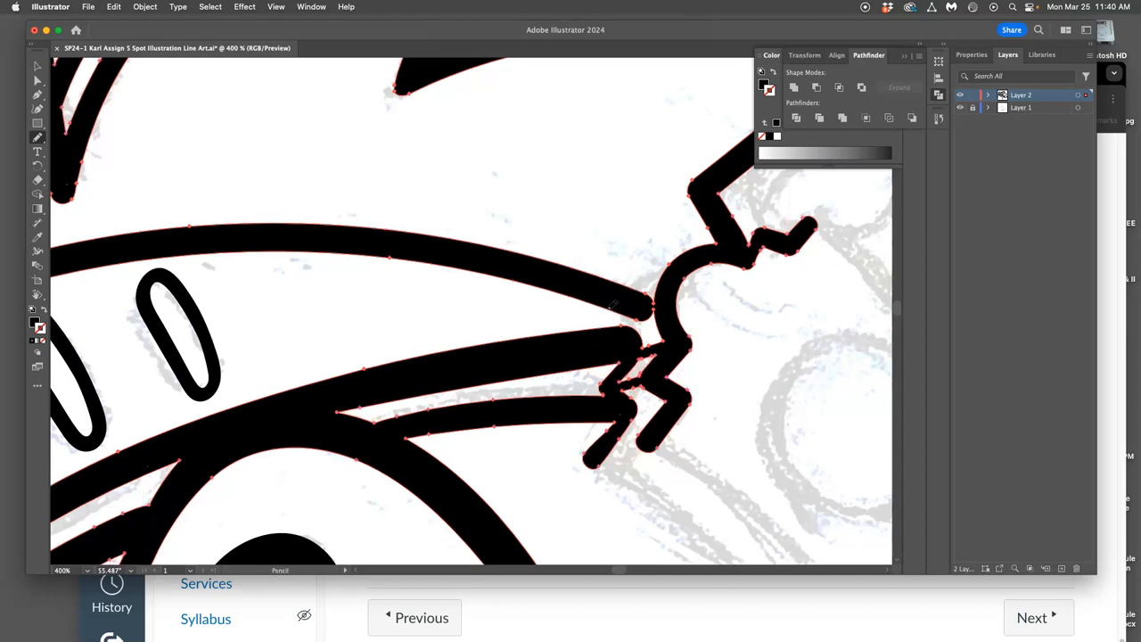
{"action": "mouse_move", "coordinate": [630, 319]}
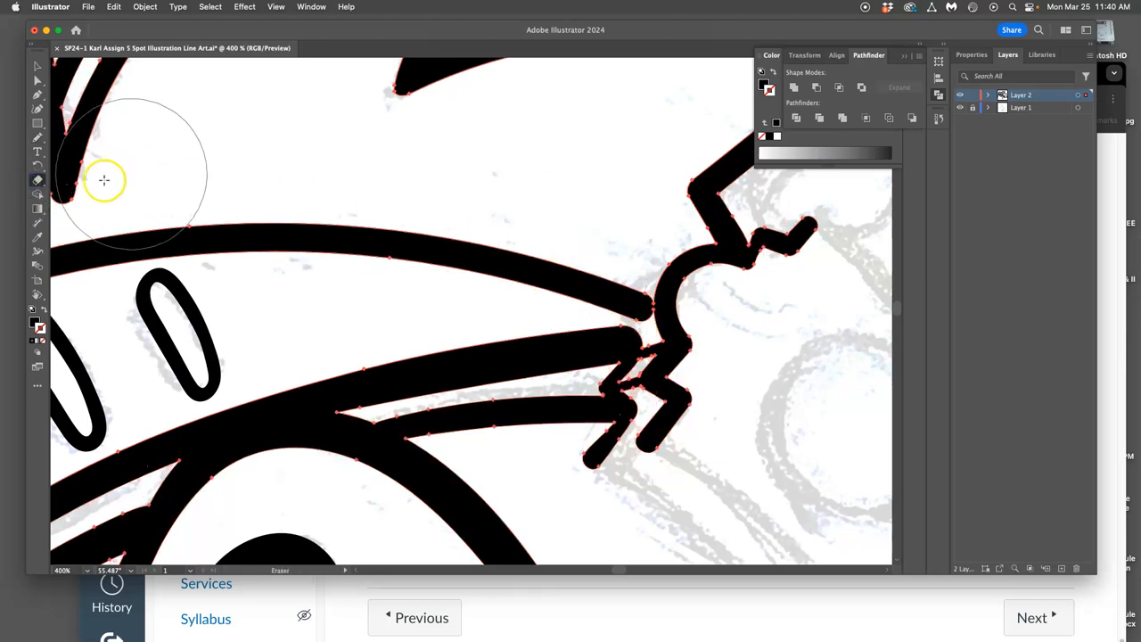
Reduce the Eraser to 17 pt and tidy the joint where the visor tip meets the zigzags.
{"action": "double_click", "coordinate": [38, 179]}
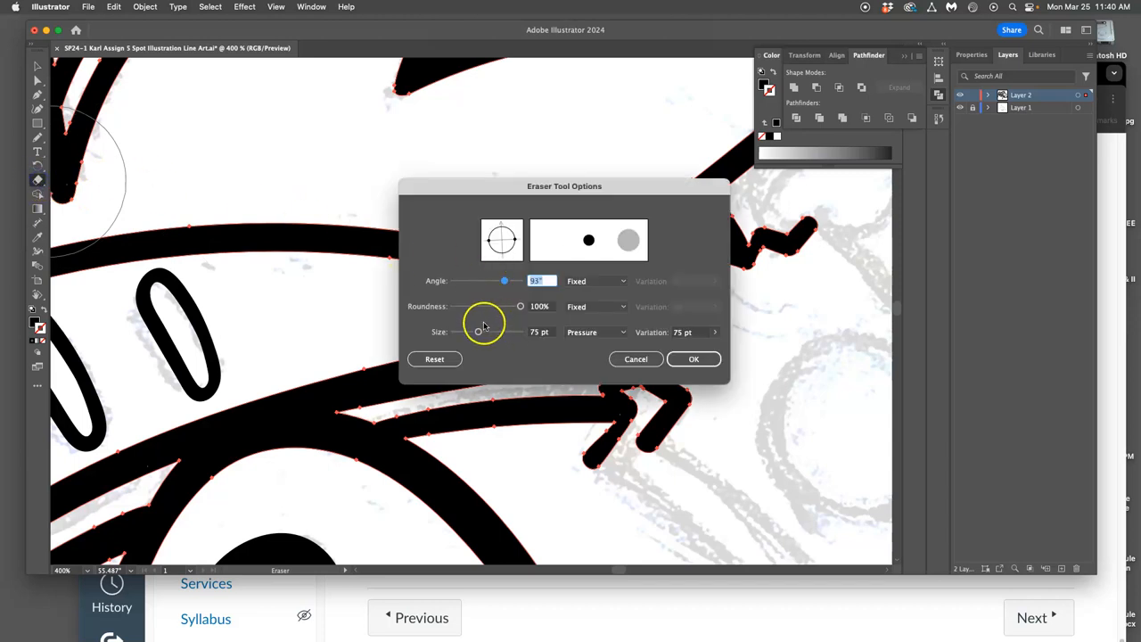
{"action": "left_click_drag", "start_coordinate": [480, 332], "coordinate": [459, 332]}
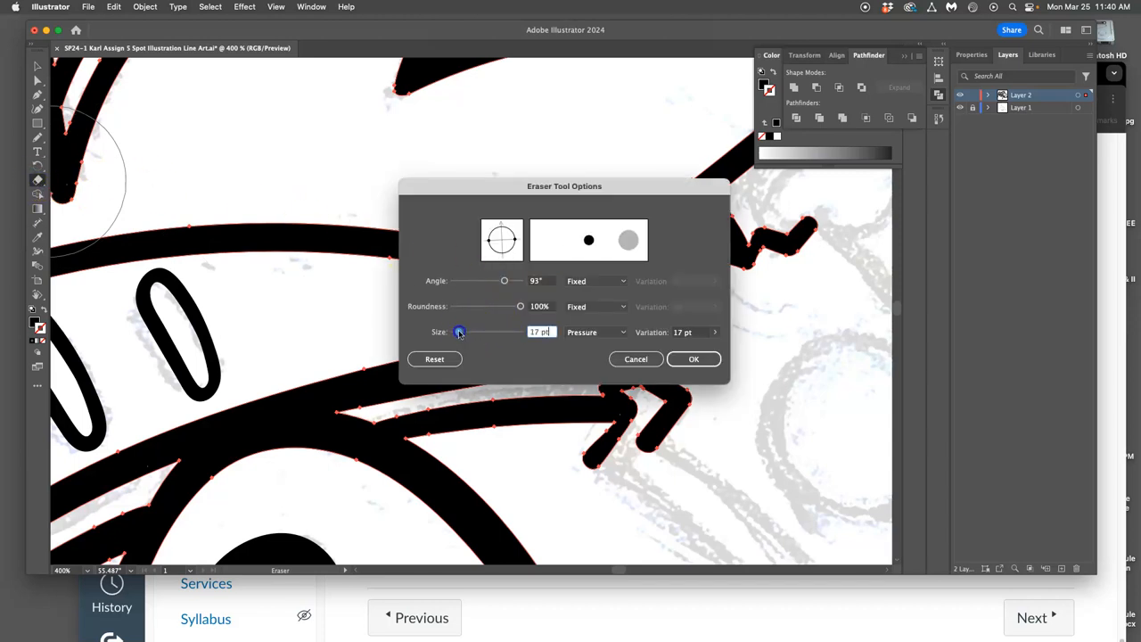
{"action": "left_click", "coordinate": [693, 358]}
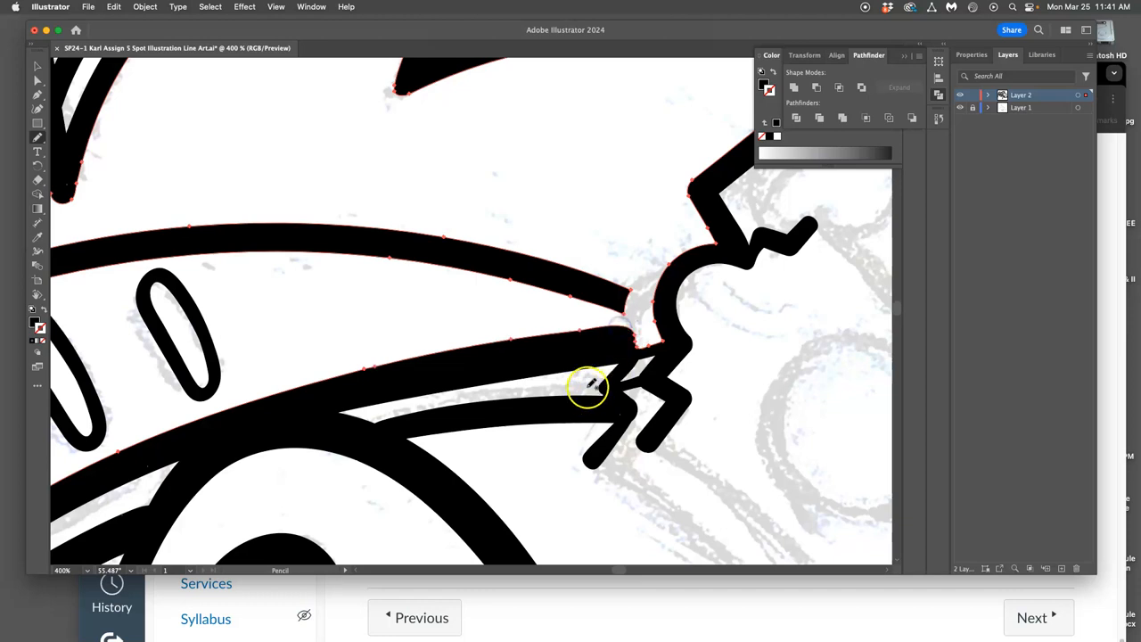
{"action": "mouse_move", "coordinate": [578, 346]}
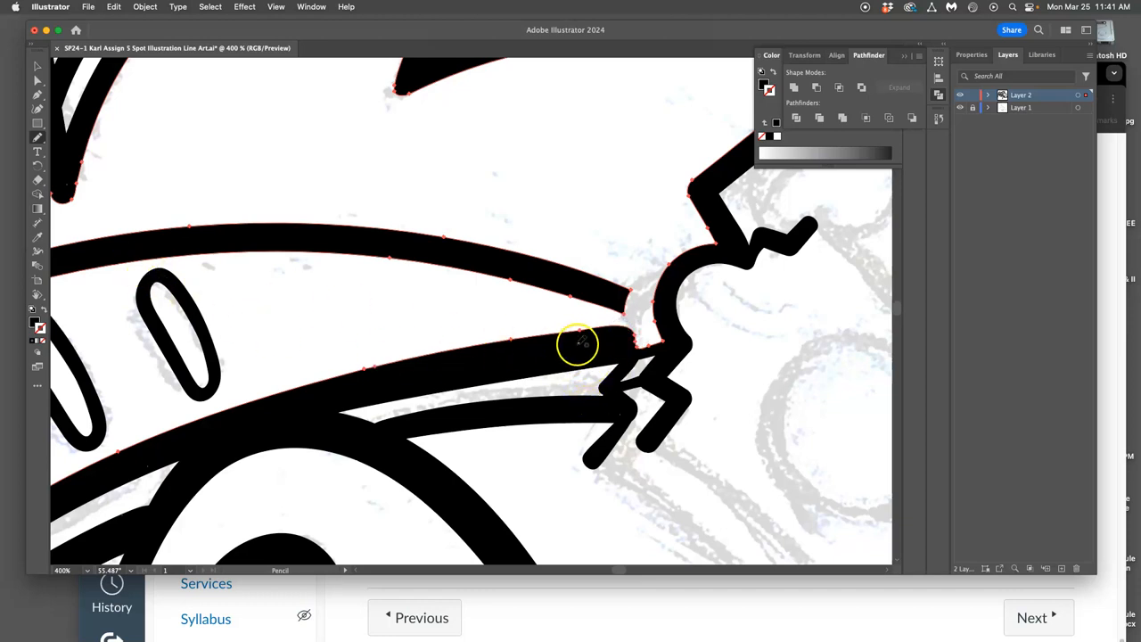
{"action": "mouse_move", "coordinate": [618, 327]}
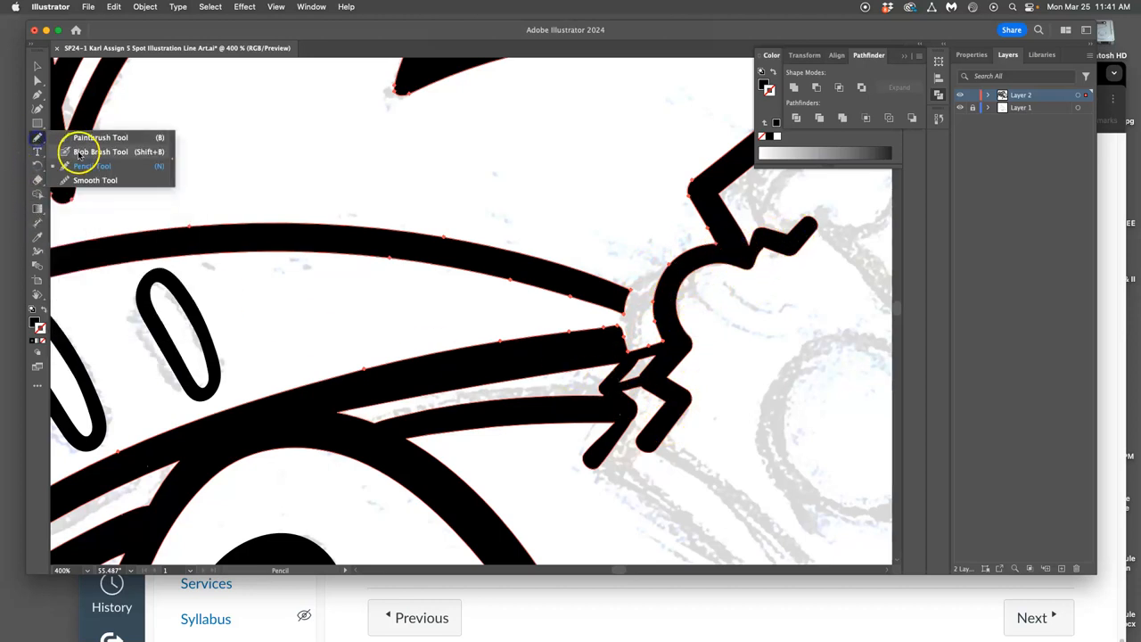
With the Blob Brush, ink the cheek curve and the rounded lower helmet outline over the sketch.
{"action": "left_click", "coordinate": [100, 152]}
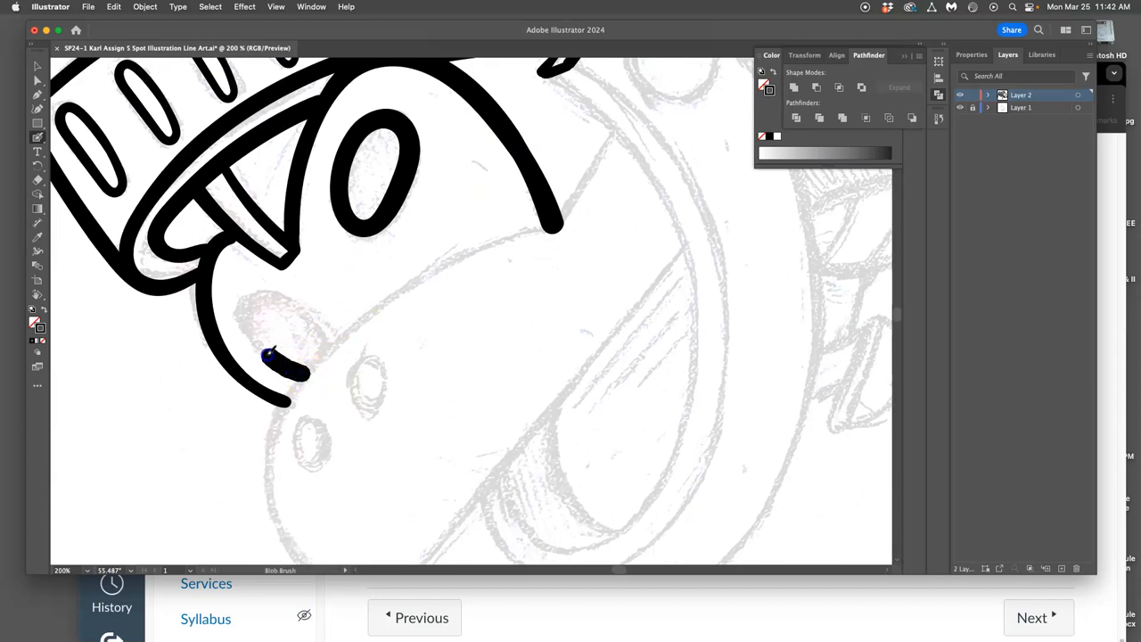
{"action": "left_click_drag", "start_coordinate": [267, 356], "coordinate": [321, 348]}
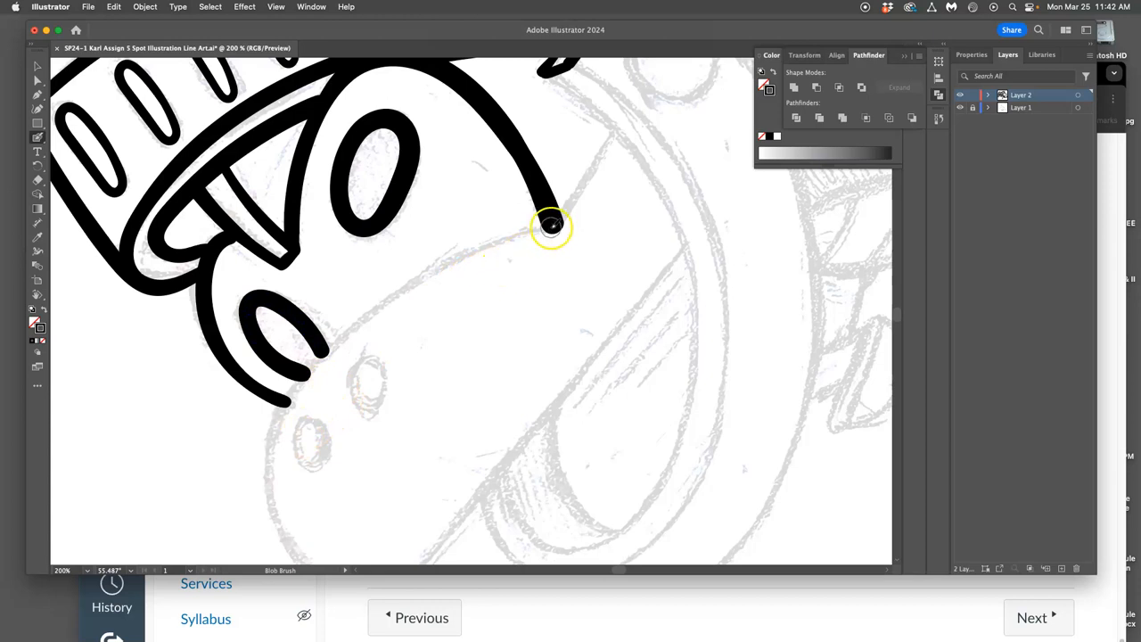
{"action": "left_click_drag", "start_coordinate": [551, 227], "coordinate": [314, 378]}
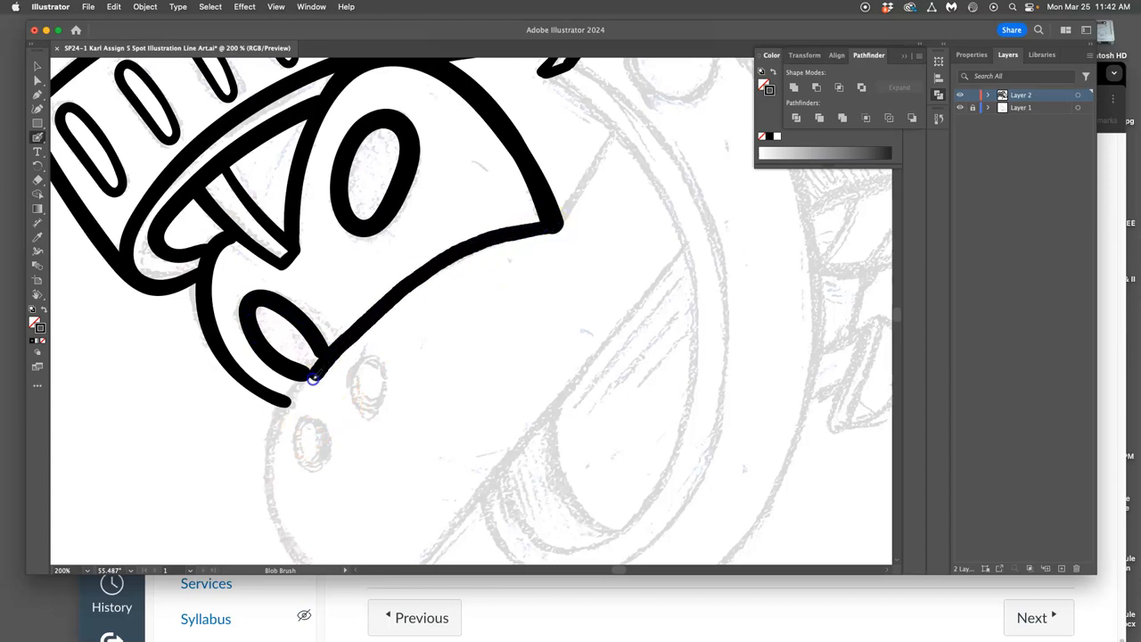
{"action": "left_click_drag", "start_coordinate": [312, 375], "coordinate": [320, 549]}
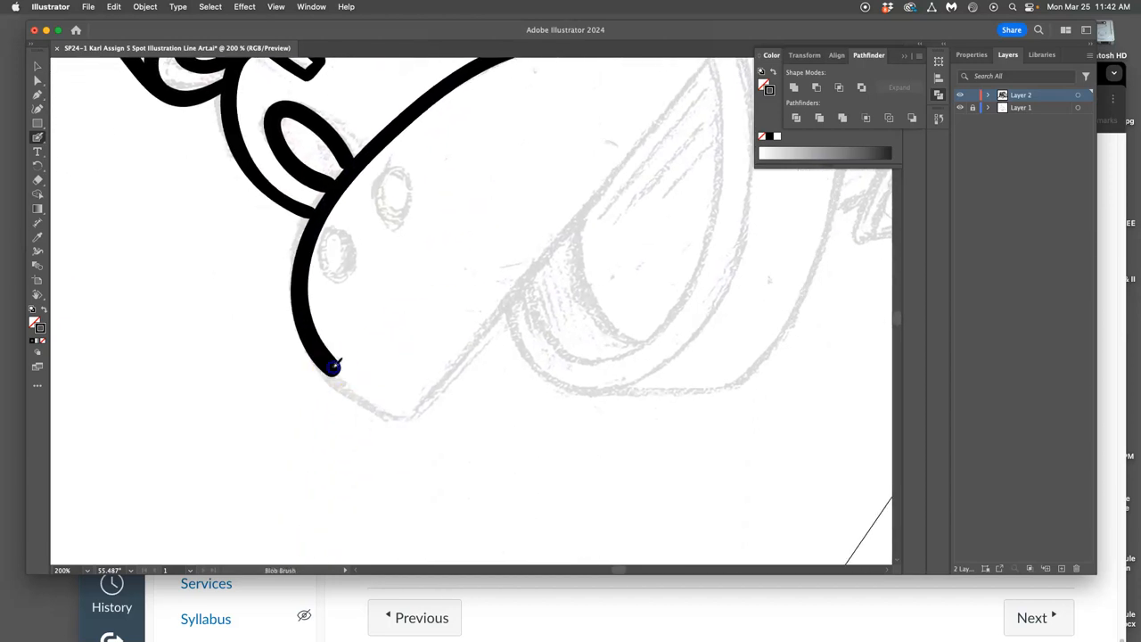
Draw the long diagonal line across the helmet and dab the small oval dots.
{"action": "left_click_drag", "start_coordinate": [334, 366], "coordinate": [477, 325]}
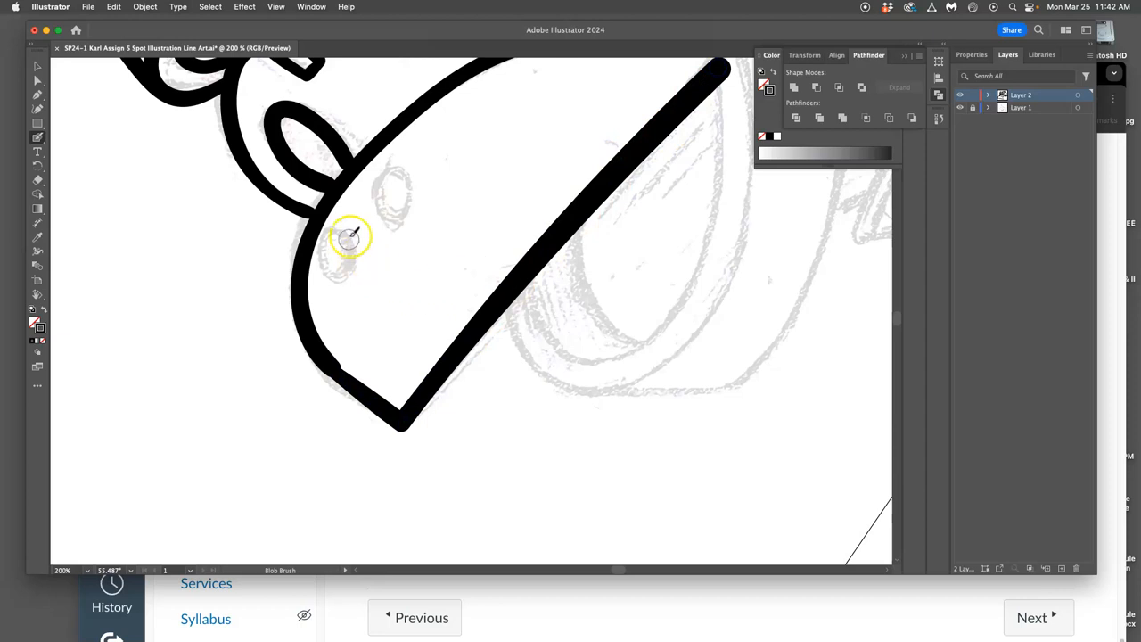
{"action": "left_click_drag", "start_coordinate": [337, 232], "coordinate": [337, 272]}
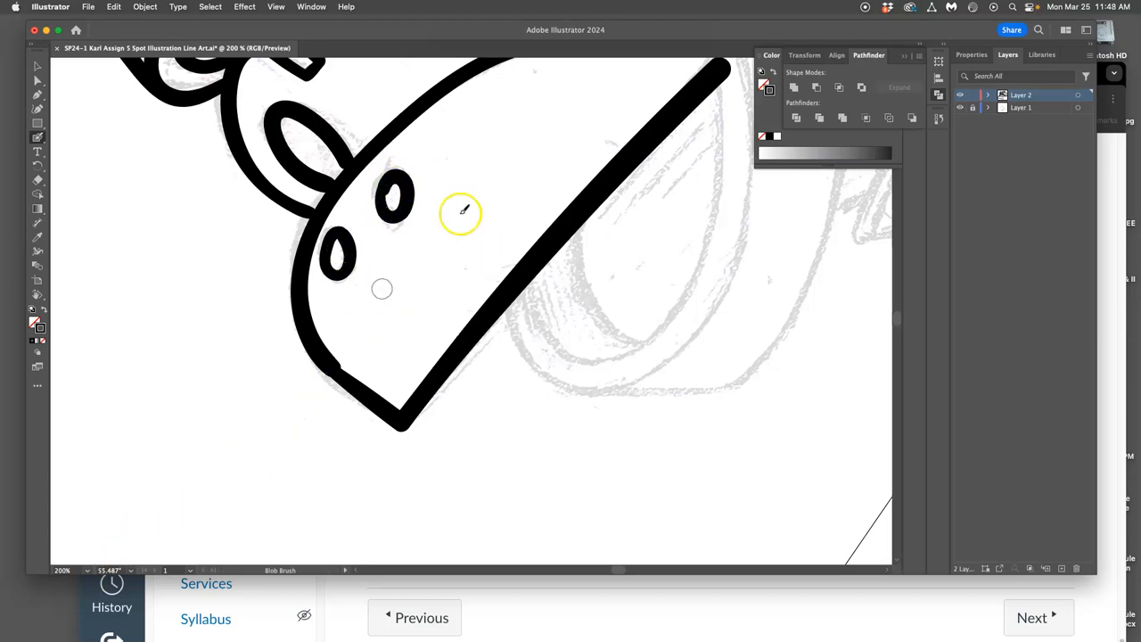
Smooth the join between the face outline and lower helmet, then resume inking beside the diagonal line.
{"action": "left_click", "coordinate": [37, 137]}
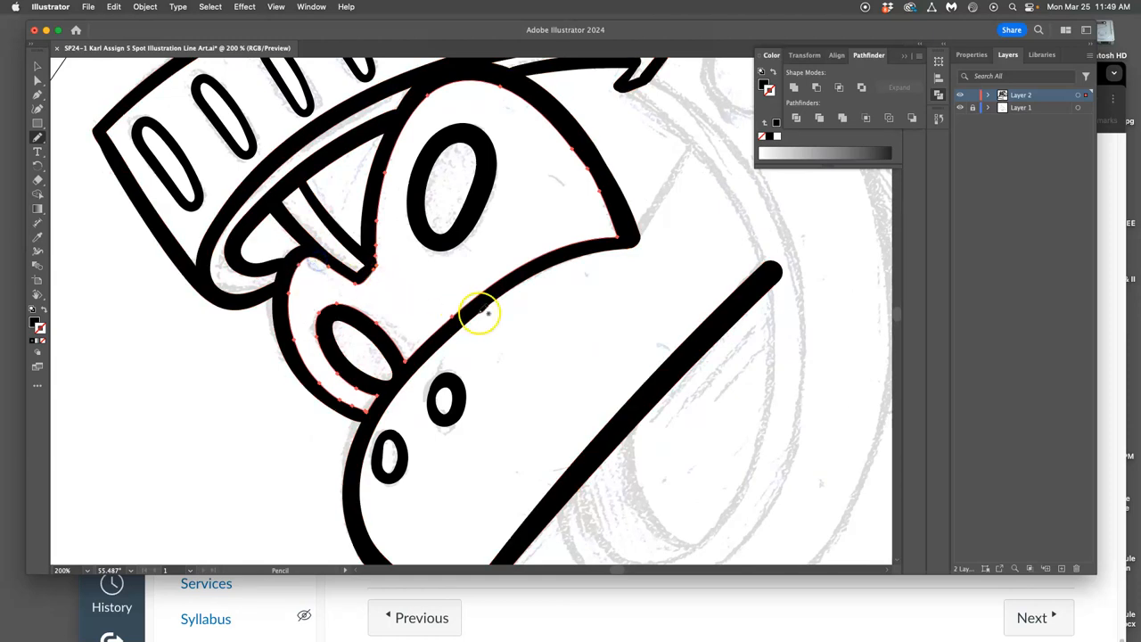
{"action": "left_click_drag", "start_coordinate": [482, 313], "coordinate": [477, 218]}
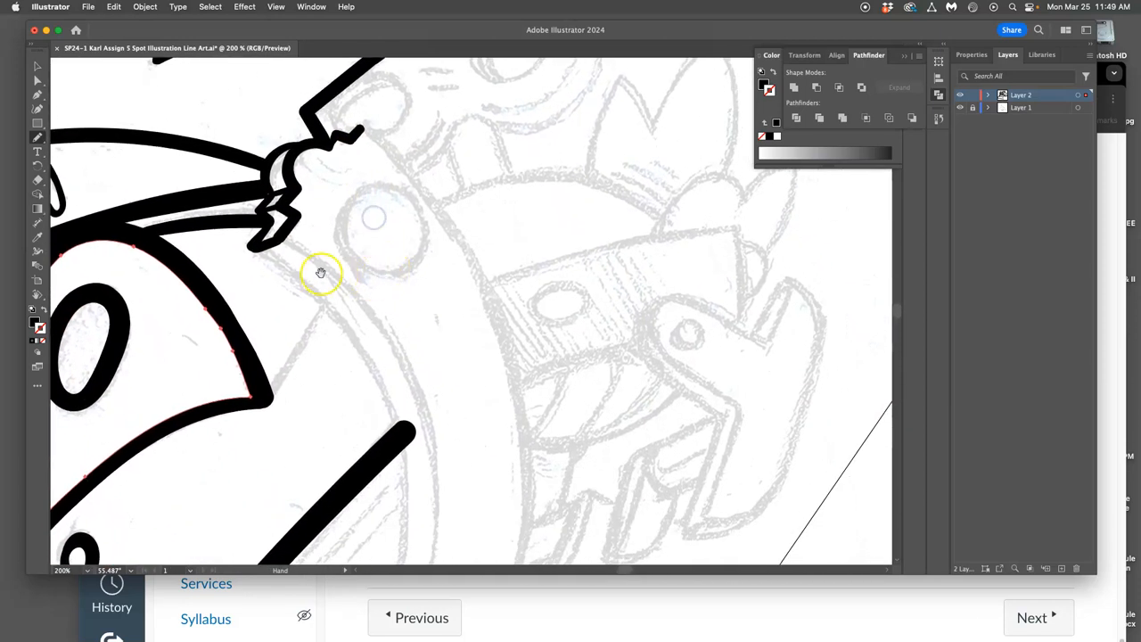
{"action": "left_click", "coordinate": [37, 137]}
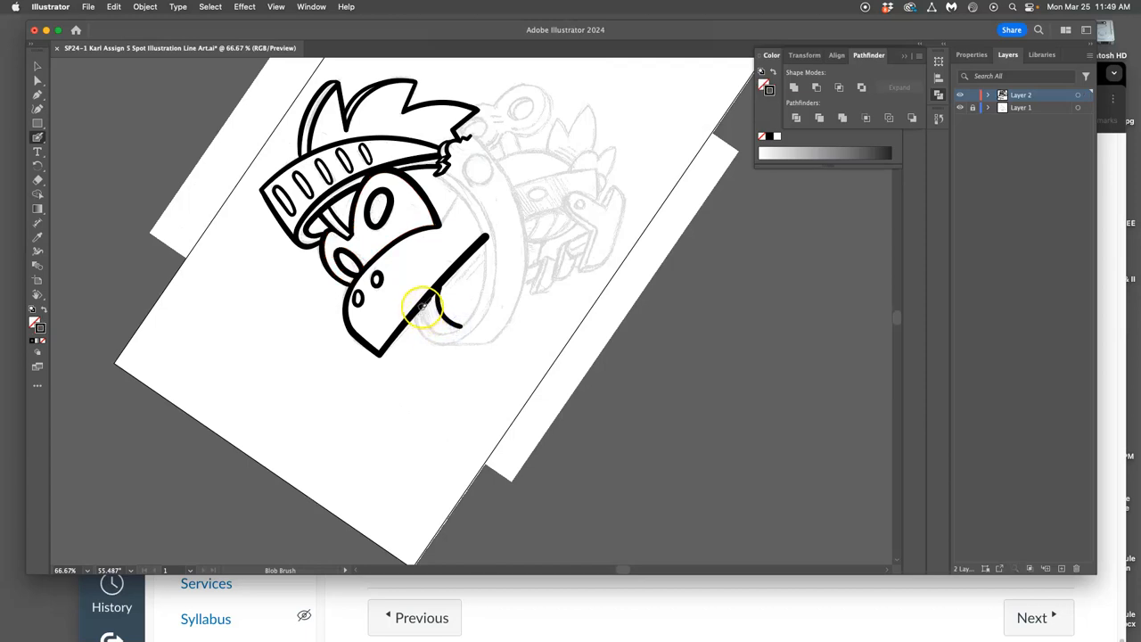
Ink the rounded back of the lower helmet and smooth the character's outline with the Smooth Tool.
{"action": "left_click_drag", "start_coordinate": [428, 303], "coordinate": [459, 334]}
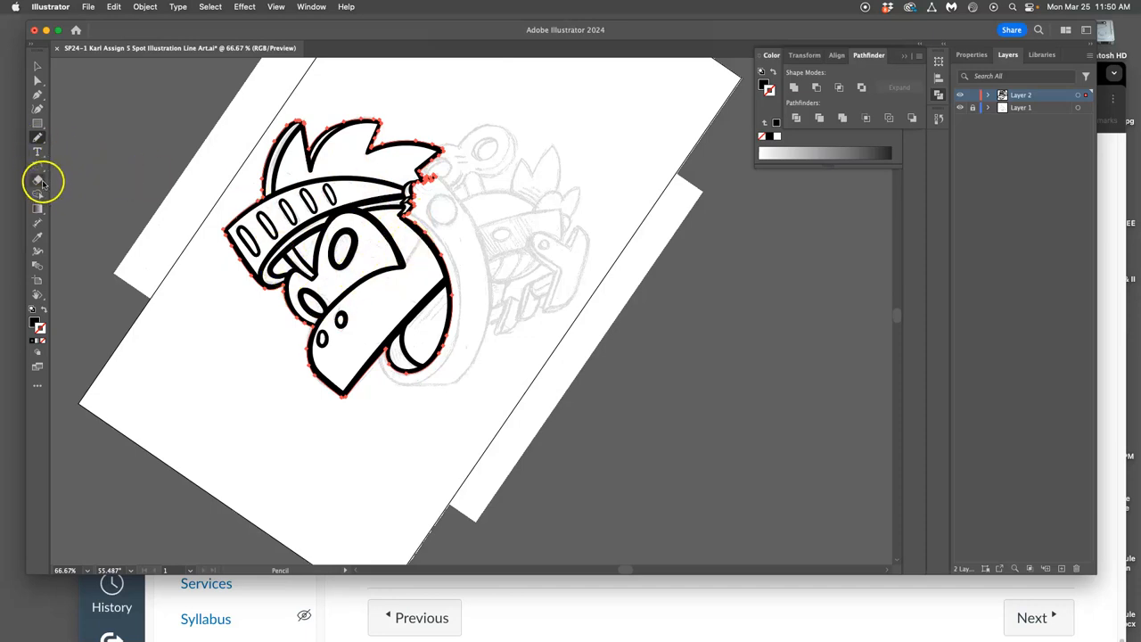
{"action": "left_click", "coordinate": [37, 180]}
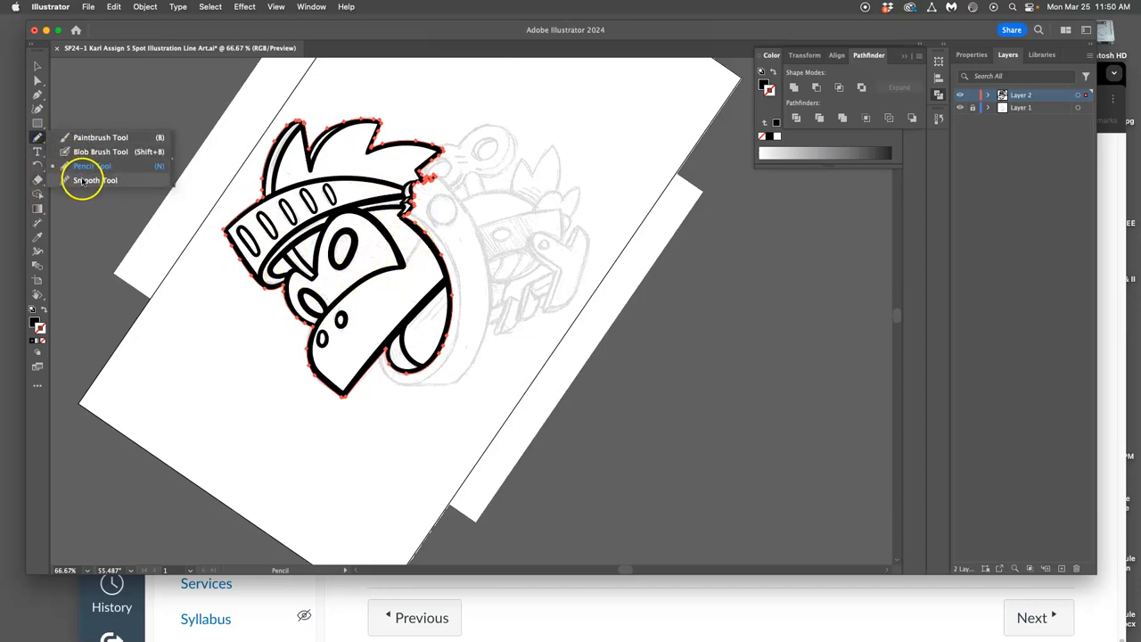
{"action": "left_click", "coordinate": [100, 151]}
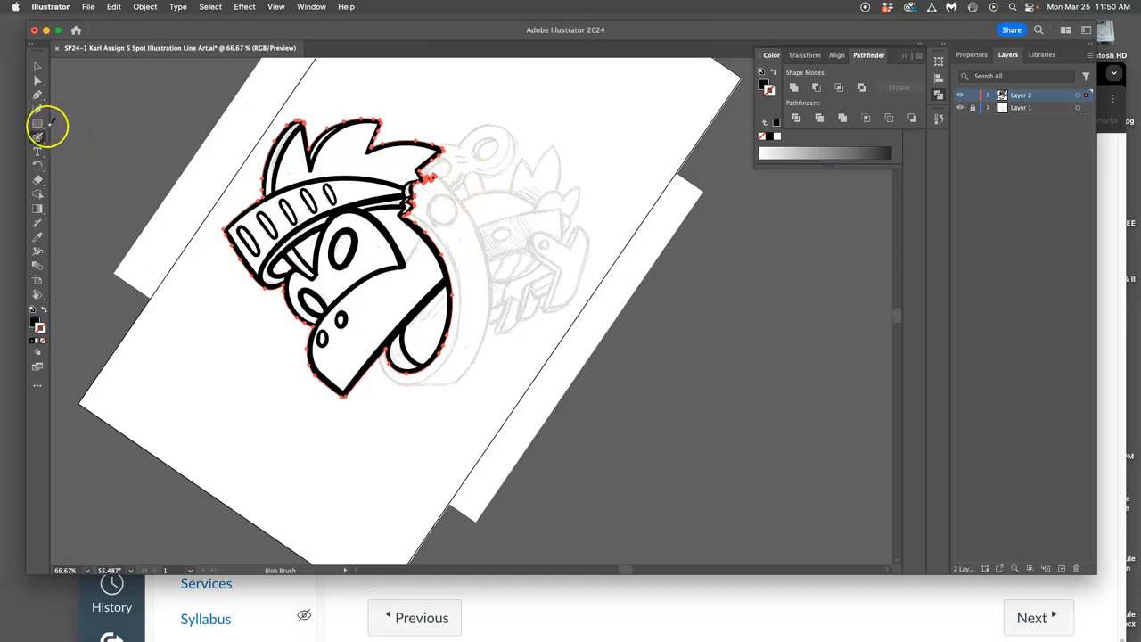
{"action": "mouse_move", "coordinate": [138, 149]}
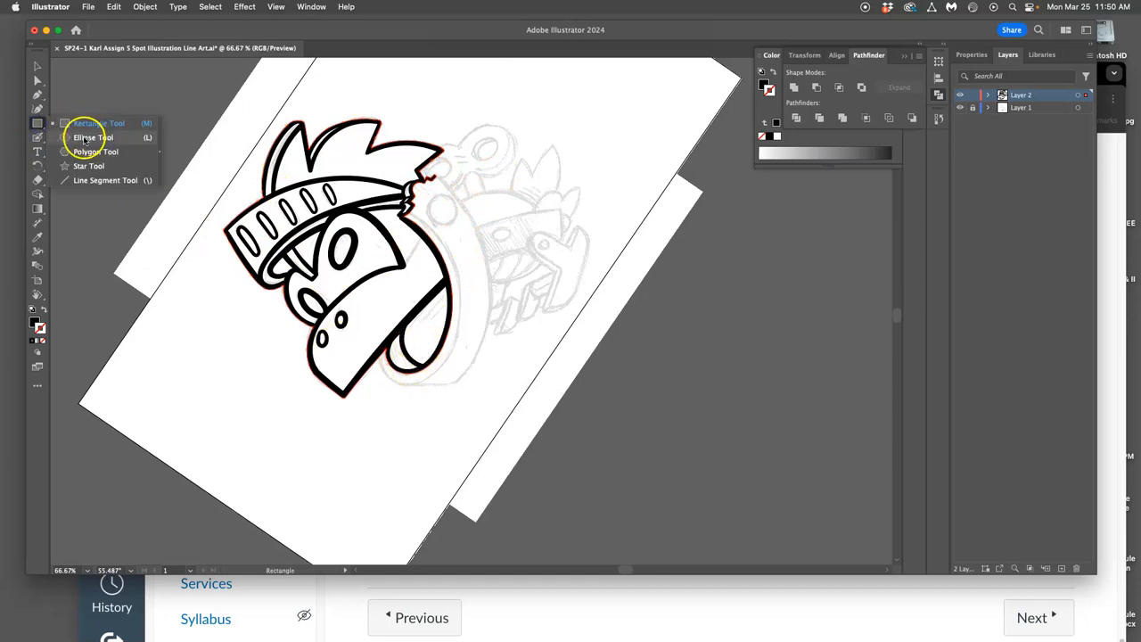
Draw a circle over the sketched dial and give it an 11 pt black stroke with no fill.
{"action": "left_click", "coordinate": [91, 137]}
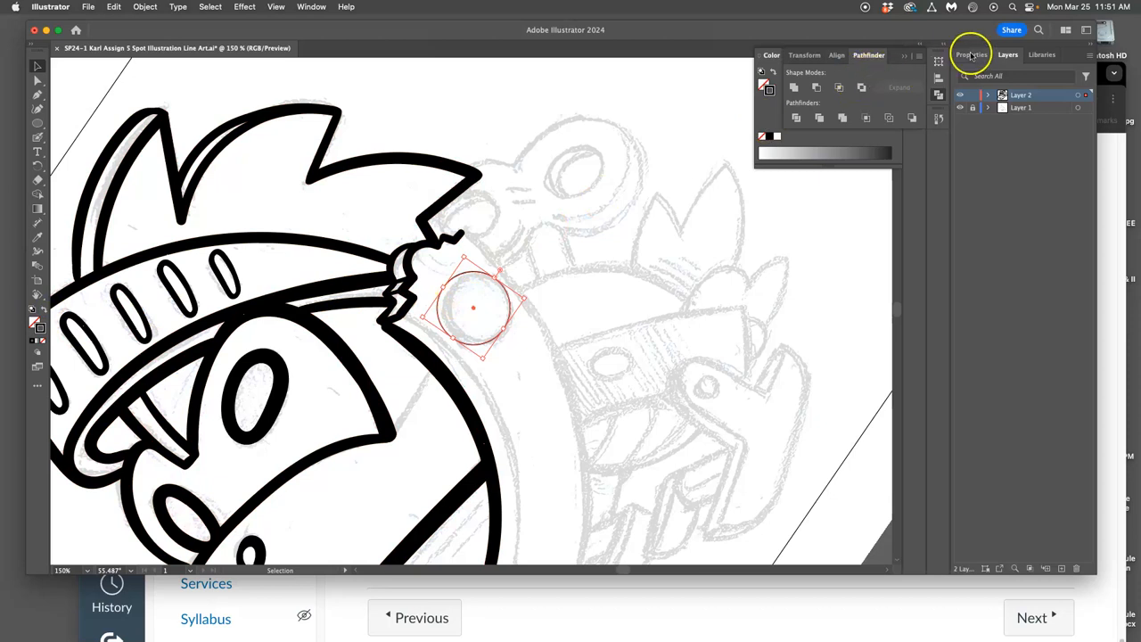
{"action": "left_click", "coordinate": [969, 55]}
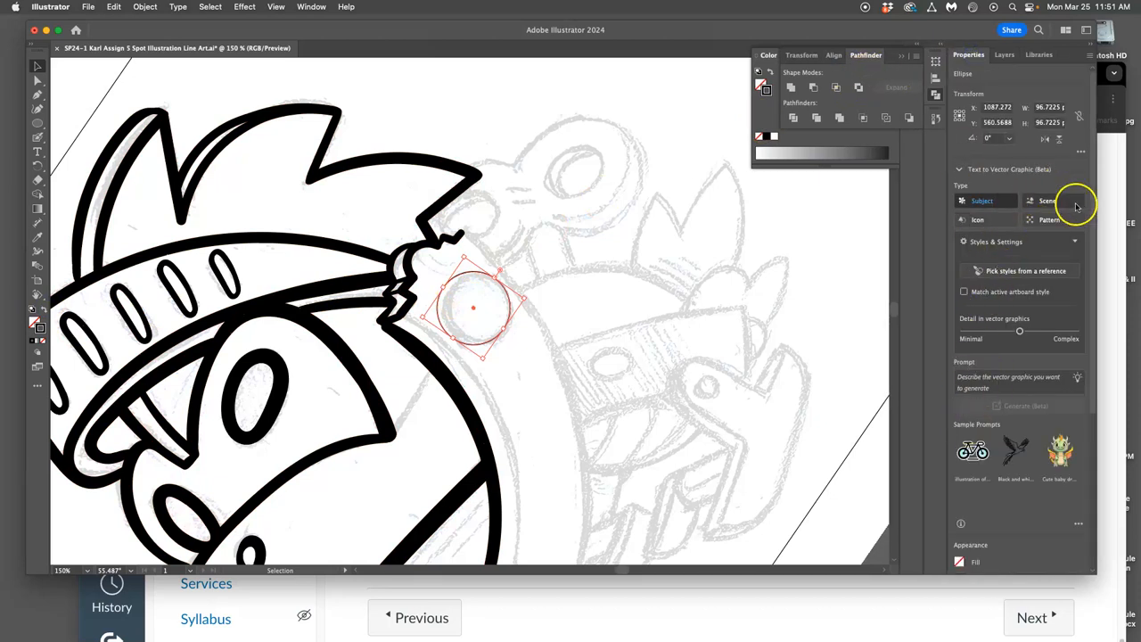
{"action": "scroll", "scroll_direction": "down", "scroll_amount": 3}
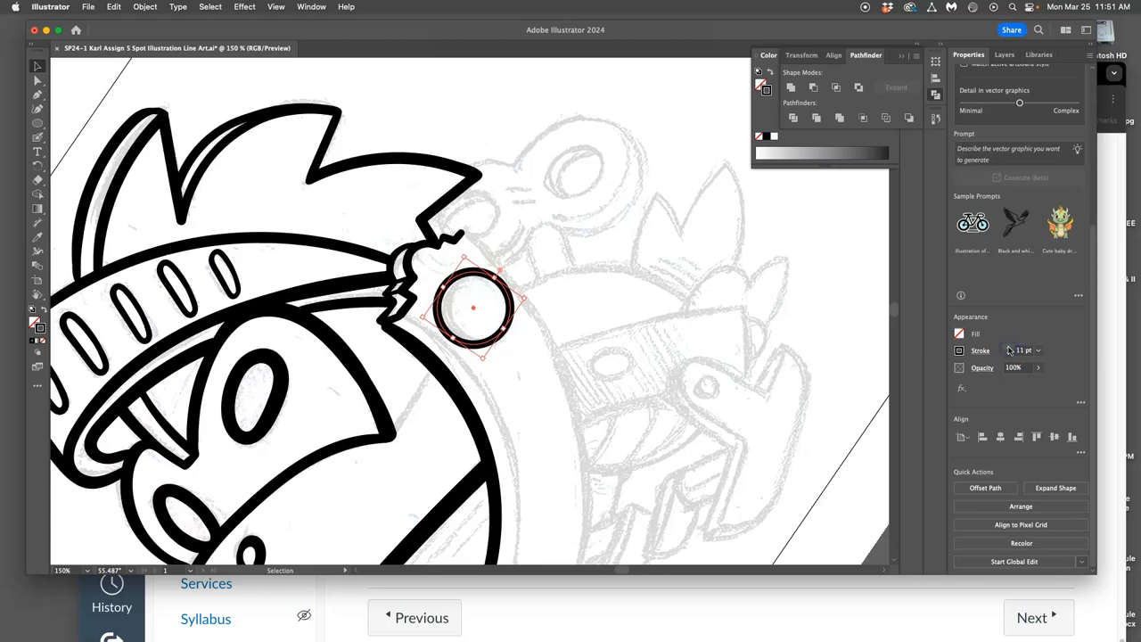
{"action": "mouse_move", "coordinate": [521, 326]}
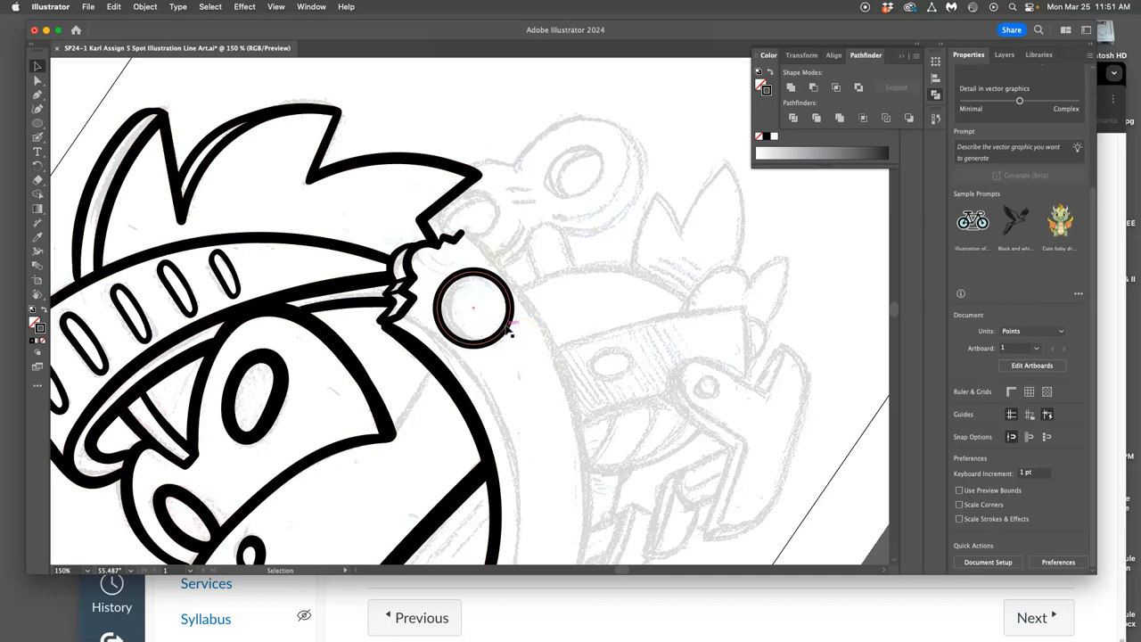
Convert the dial circle's stroke to a solid ring via Object > Path > Outline Stroke.
{"action": "left_click", "coordinate": [473, 308]}
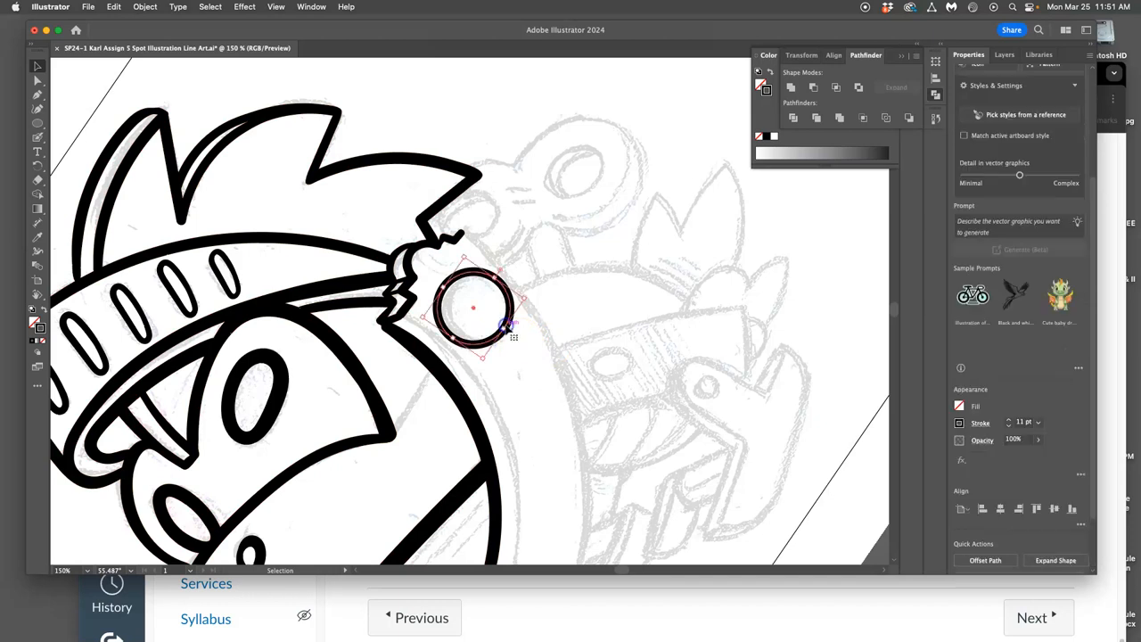
{"action": "left_click", "coordinate": [145, 6]}
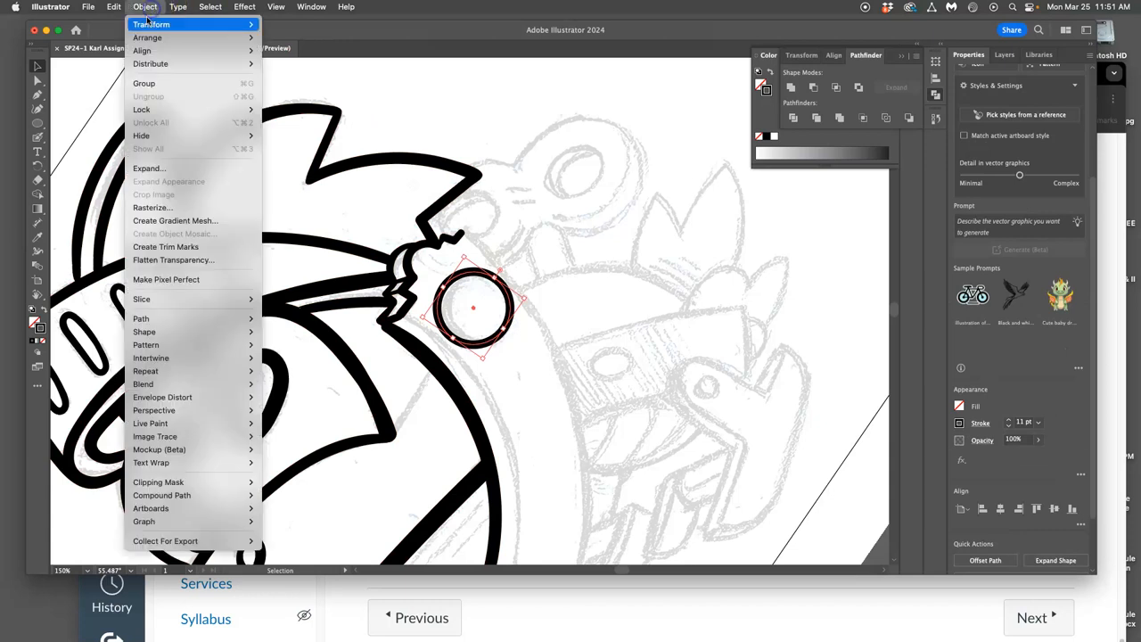
{"action": "mouse_move", "coordinate": [140, 318]}
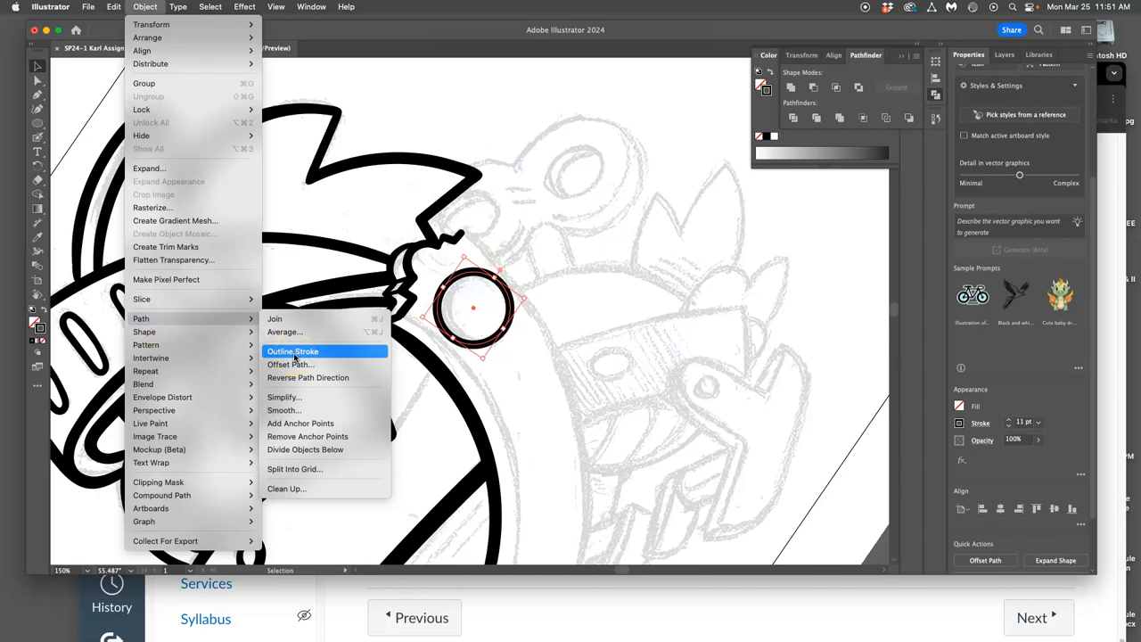
{"action": "mouse_move", "coordinate": [141, 298]}
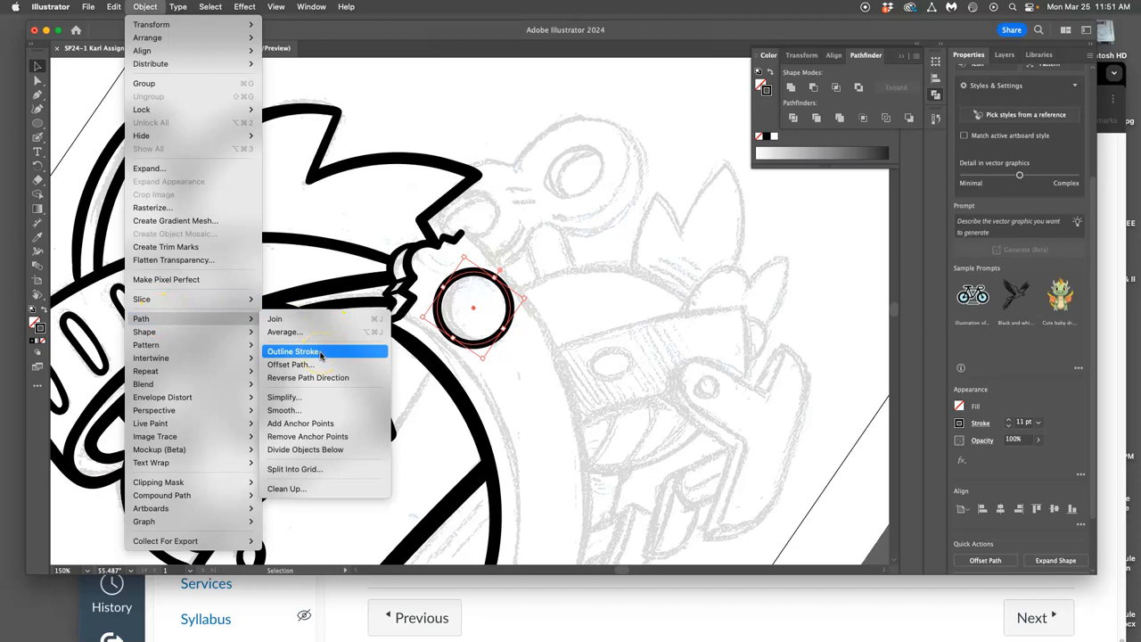
{"action": "left_click", "coordinate": [294, 351]}
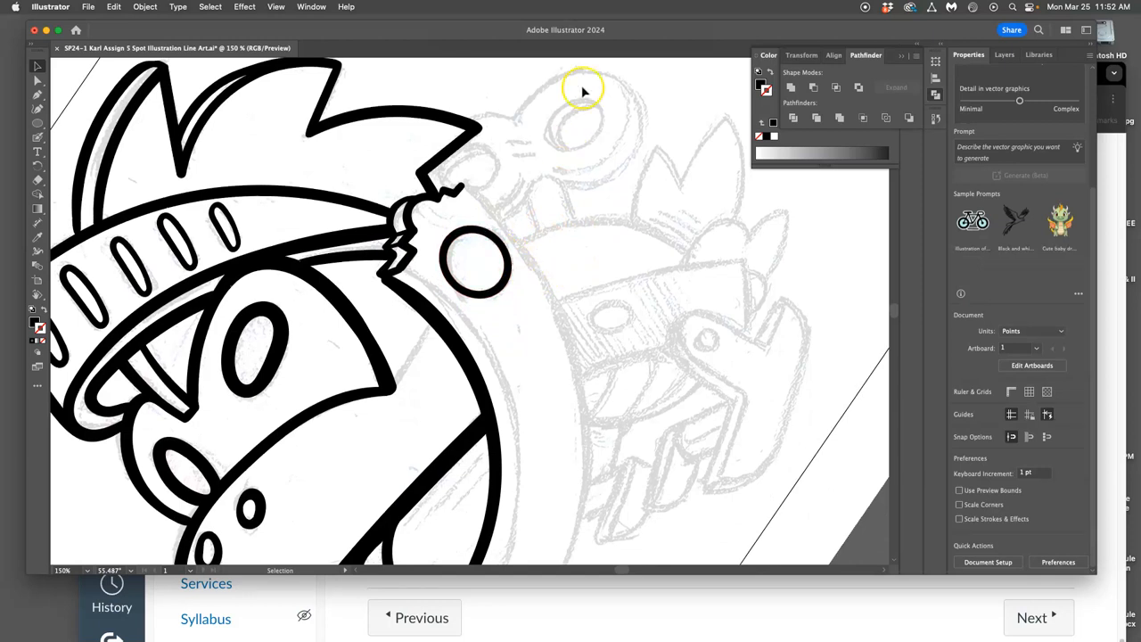
Duplicate the outlined ring onto the upper sketched dial and resize it to fit.
{"action": "left_click", "coordinate": [477, 263]}
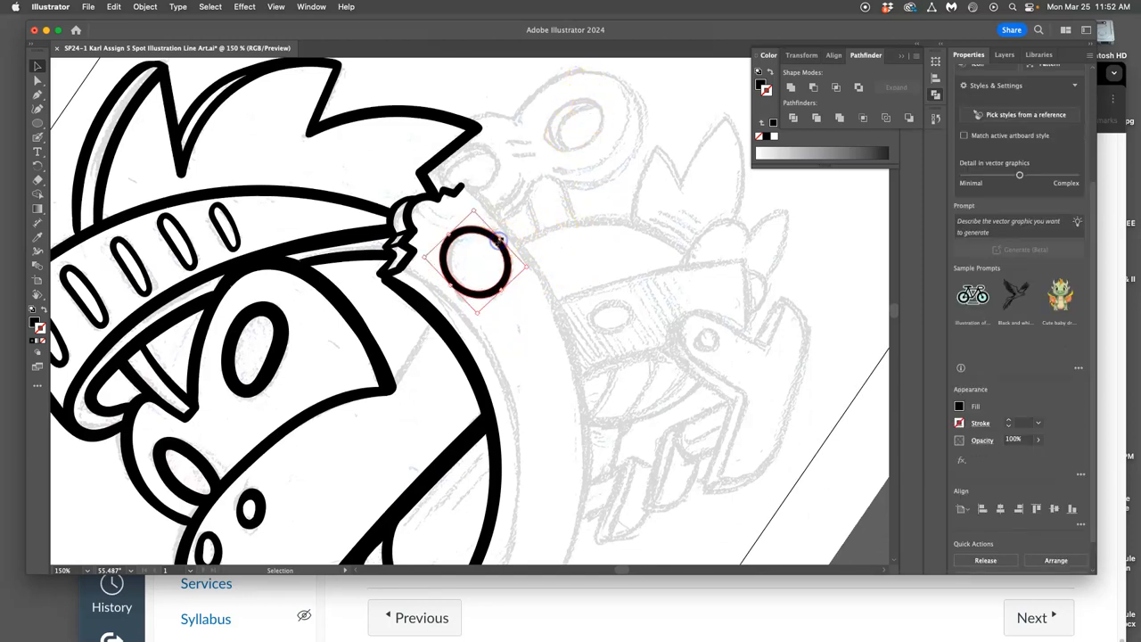
{"action": "left_click_drag", "start_coordinate": [477, 263], "coordinate": [495, 268]}
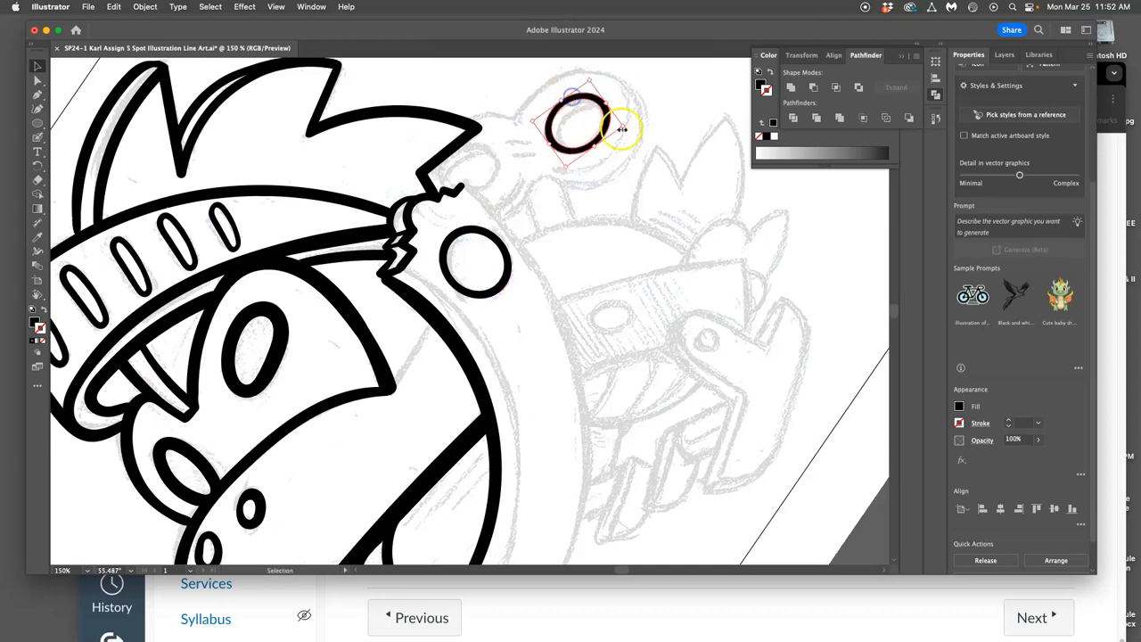
{"action": "left_click_drag", "start_coordinate": [580, 125], "coordinate": [472, 312]}
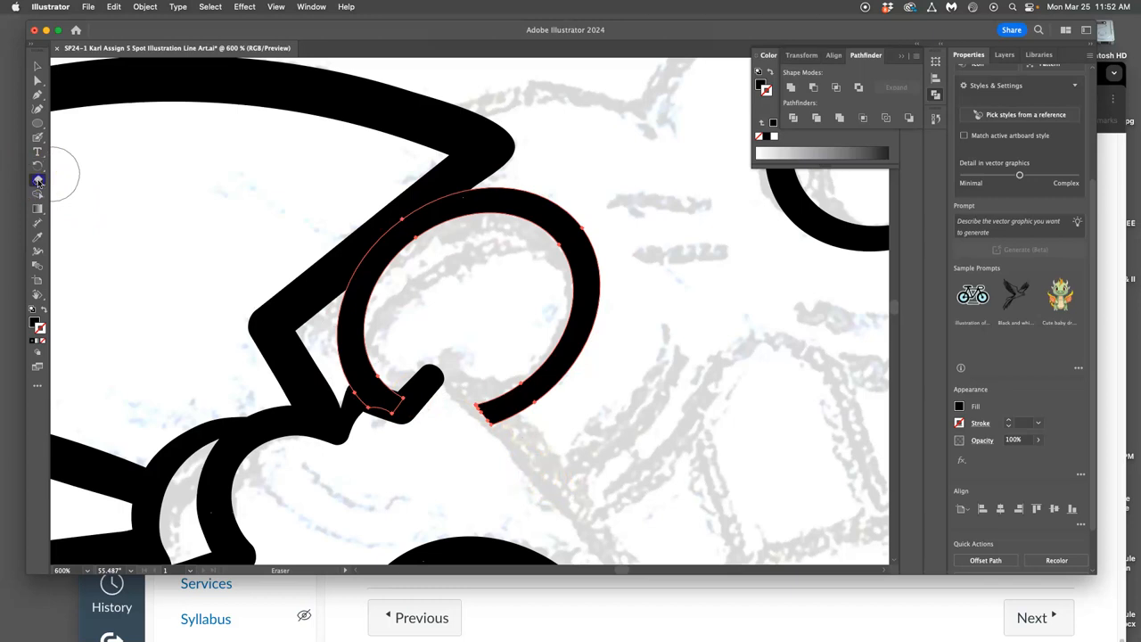
Reopen Eraser Tool Options at about 18 pt and change how the size varies.
{"action": "double_click", "coordinate": [38, 179]}
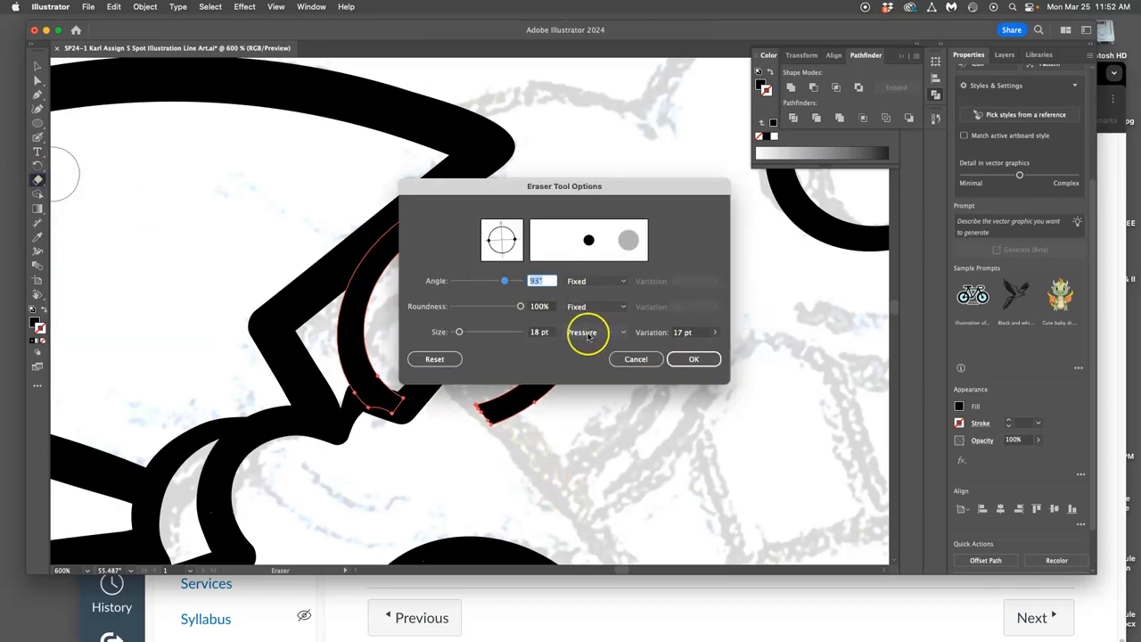
{"action": "left_click", "coordinate": [693, 359]}
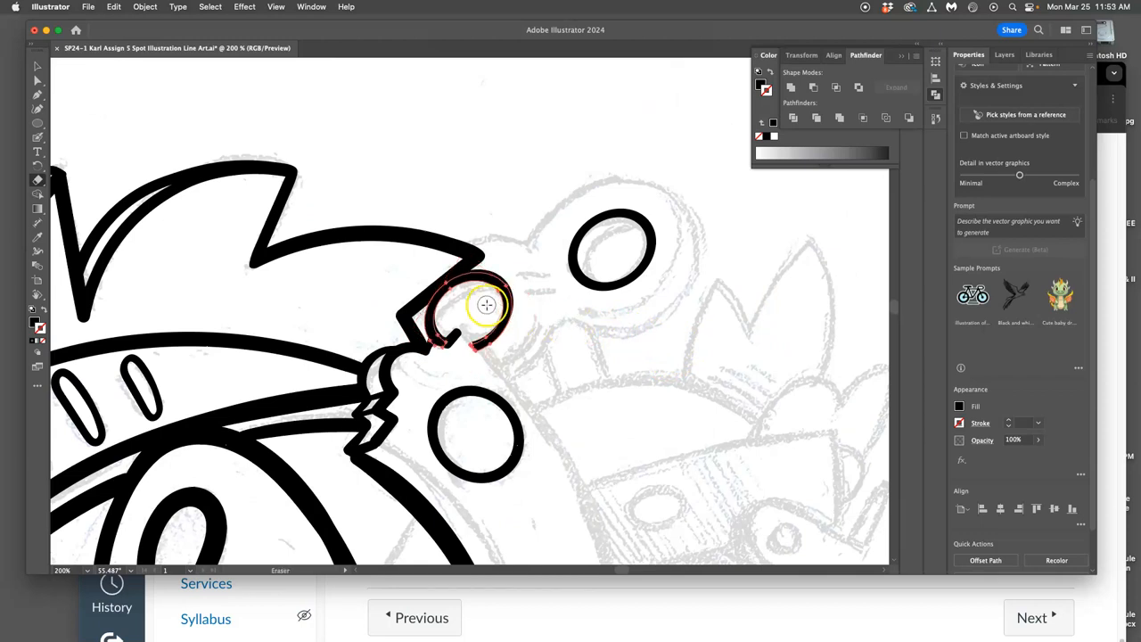
Select the small top ring and erase the overlapping end of its inner ring.
{"action": "left_click", "coordinate": [36, 67]}
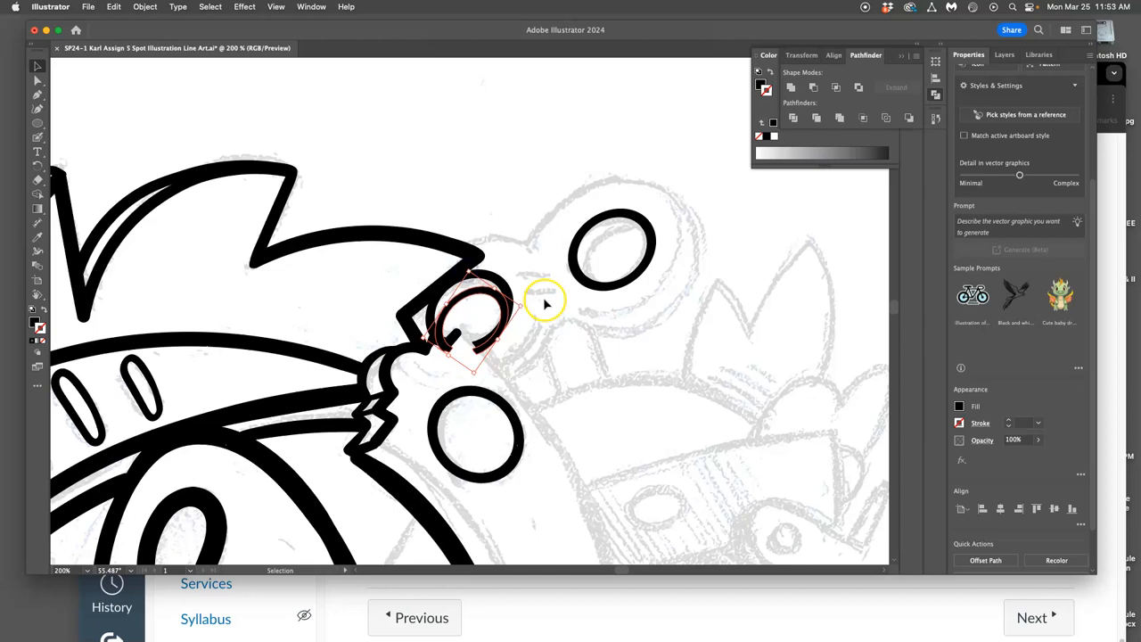
{"action": "mouse_move", "coordinate": [405, 277]}
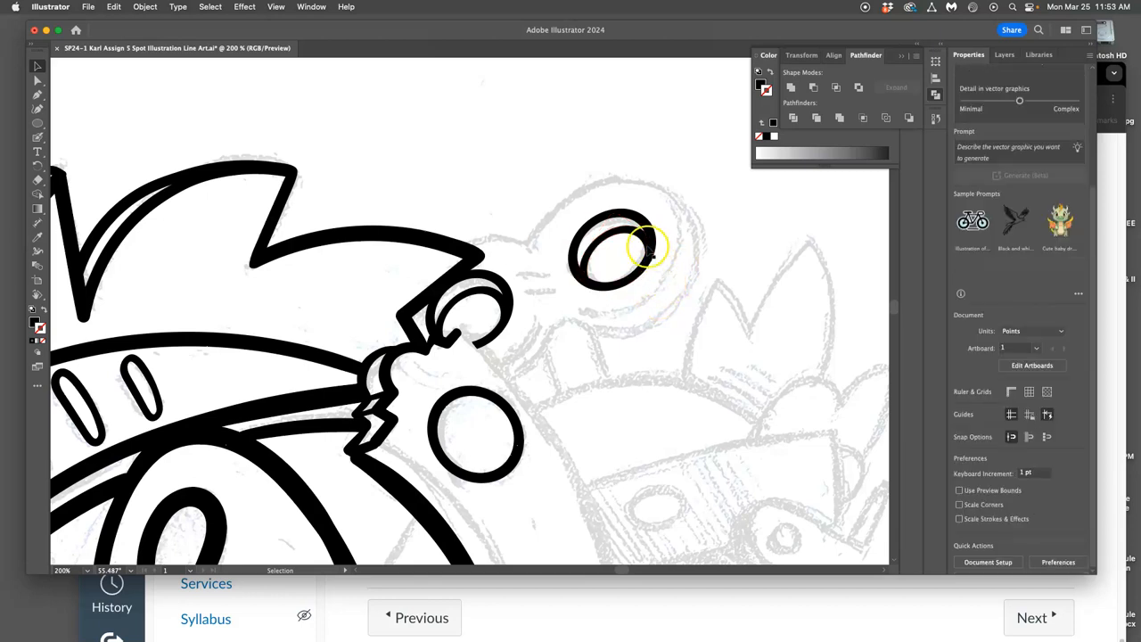
{"action": "left_click", "coordinate": [613, 250]}
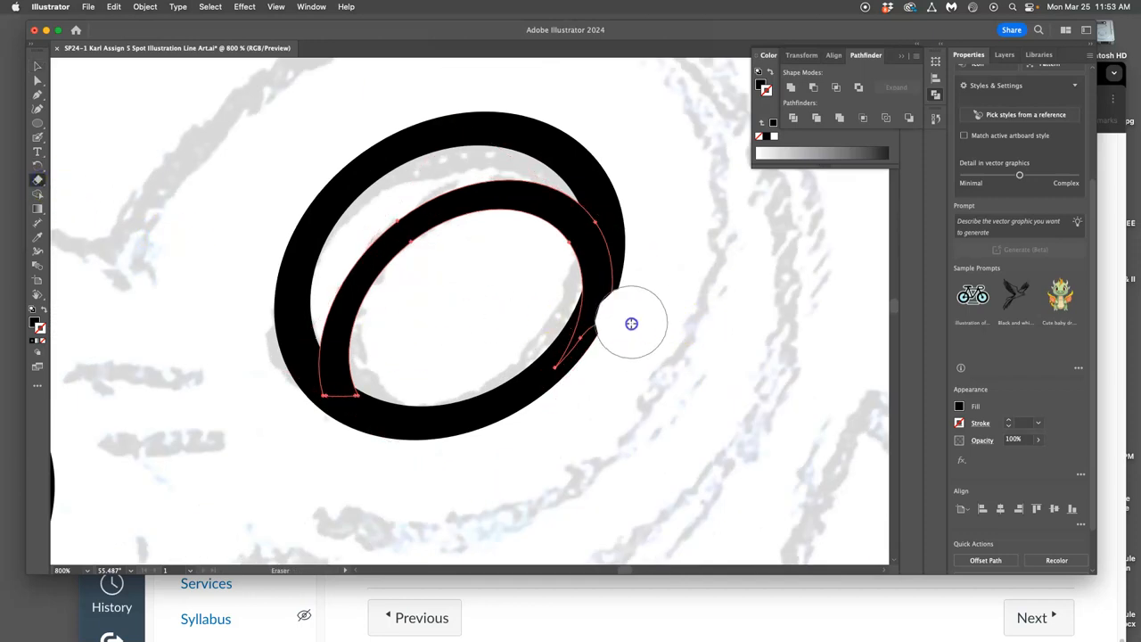
{"action": "left_click_drag", "start_coordinate": [632, 323], "coordinate": [450, 428]}
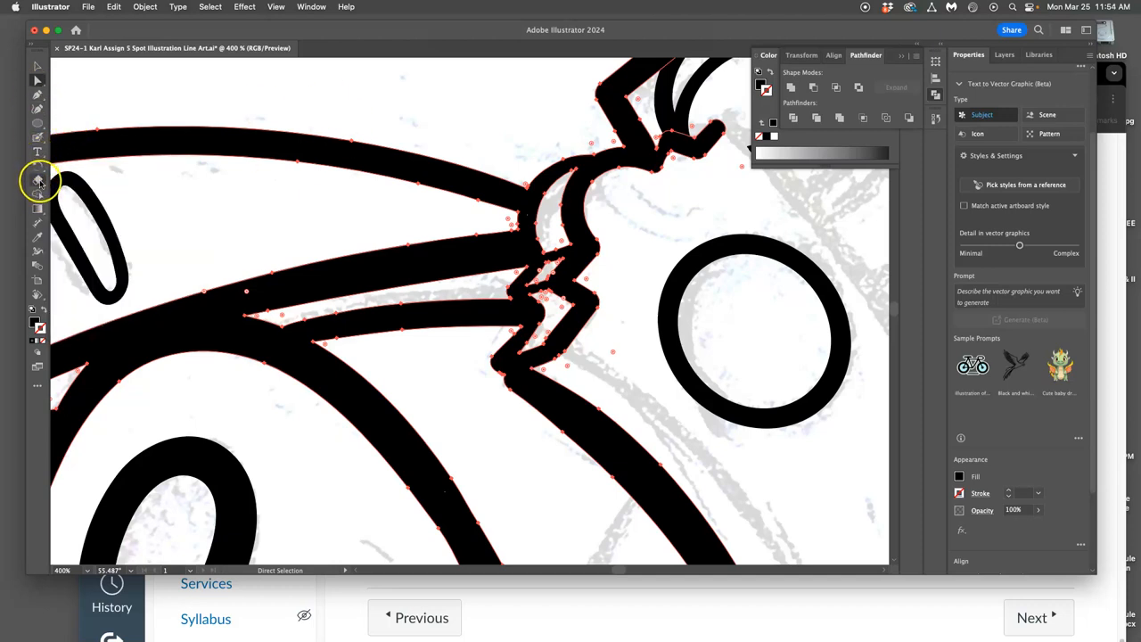
{"action": "mouse_move", "coordinate": [38, 138]}
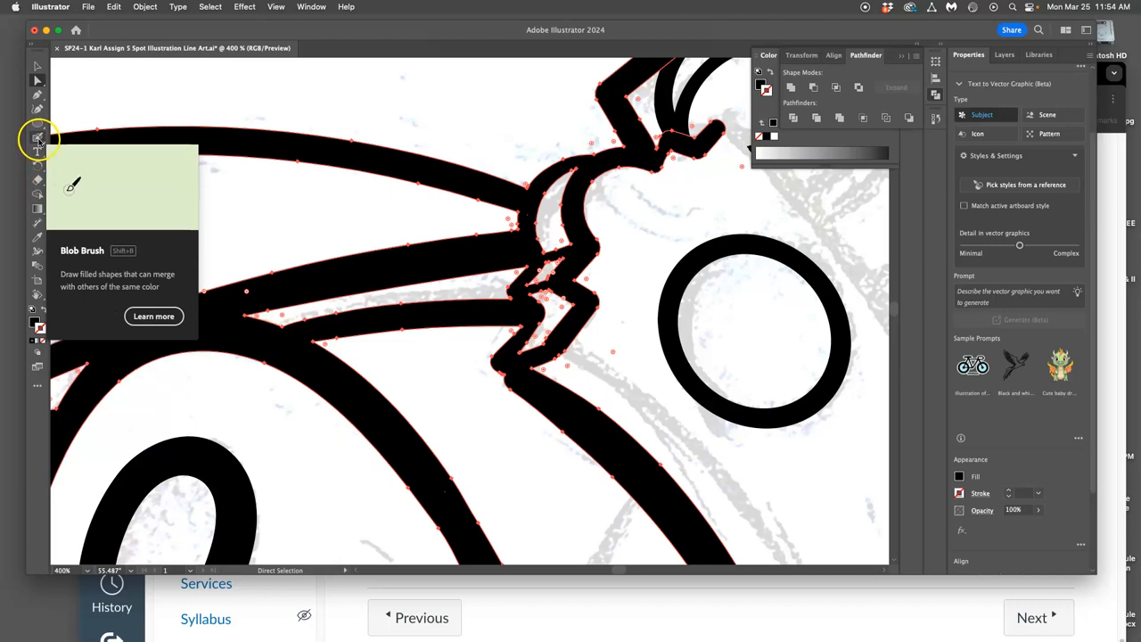
Reshape the jagged joint below the zigzag with the Pencil tool.
{"action": "left_click", "coordinate": [37, 138]}
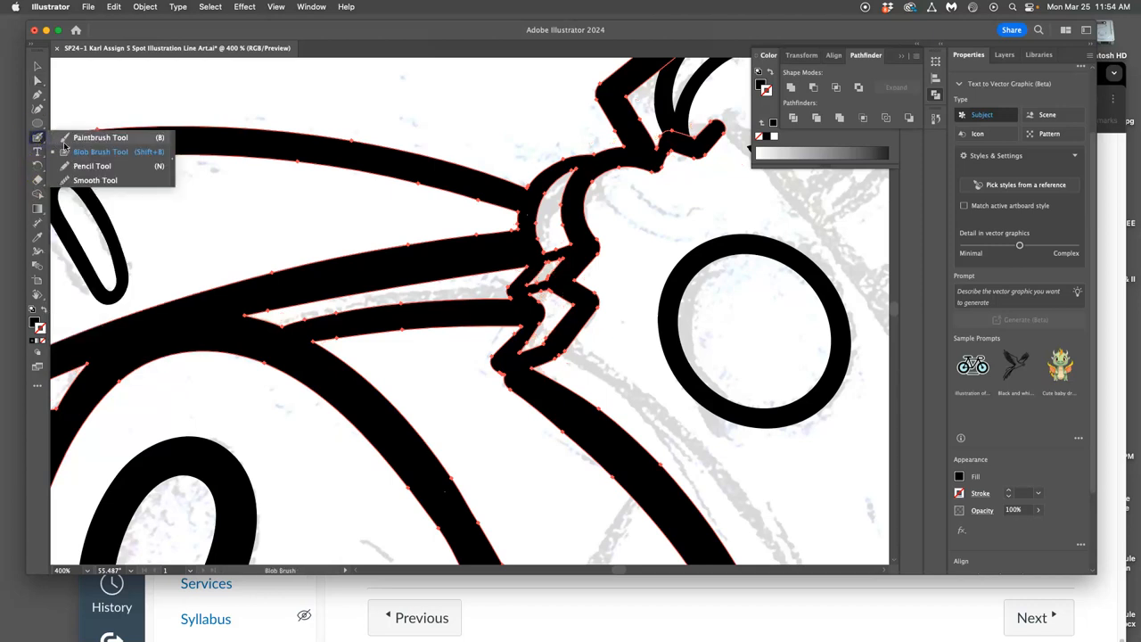
{"action": "left_click", "coordinate": [92, 166]}
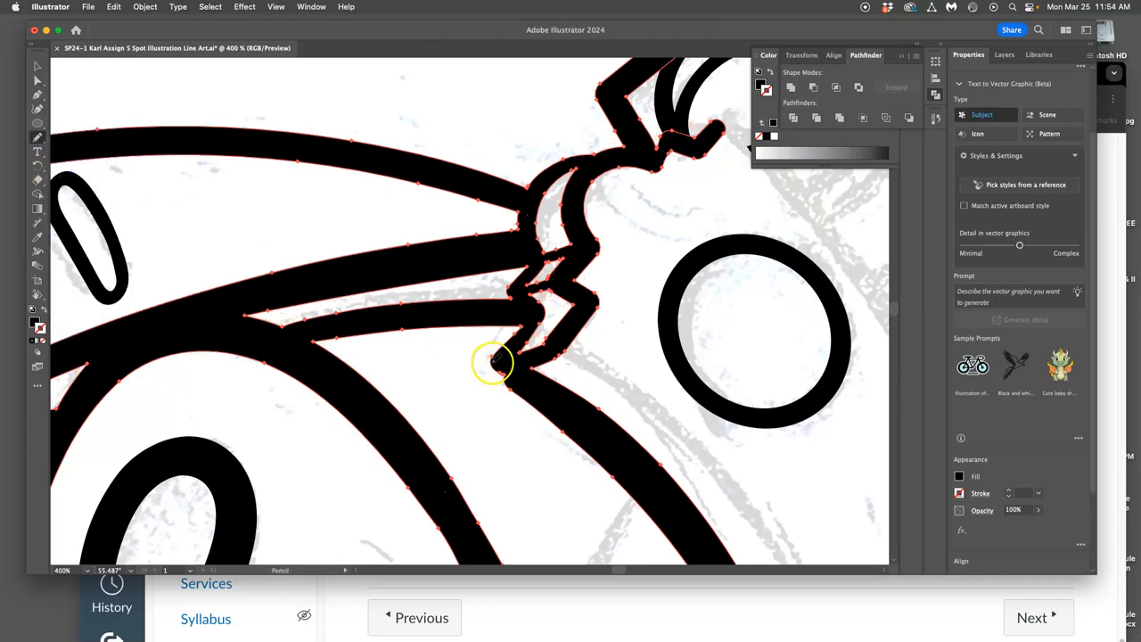
{"action": "left_click_drag", "start_coordinate": [495, 361], "coordinate": [548, 409]}
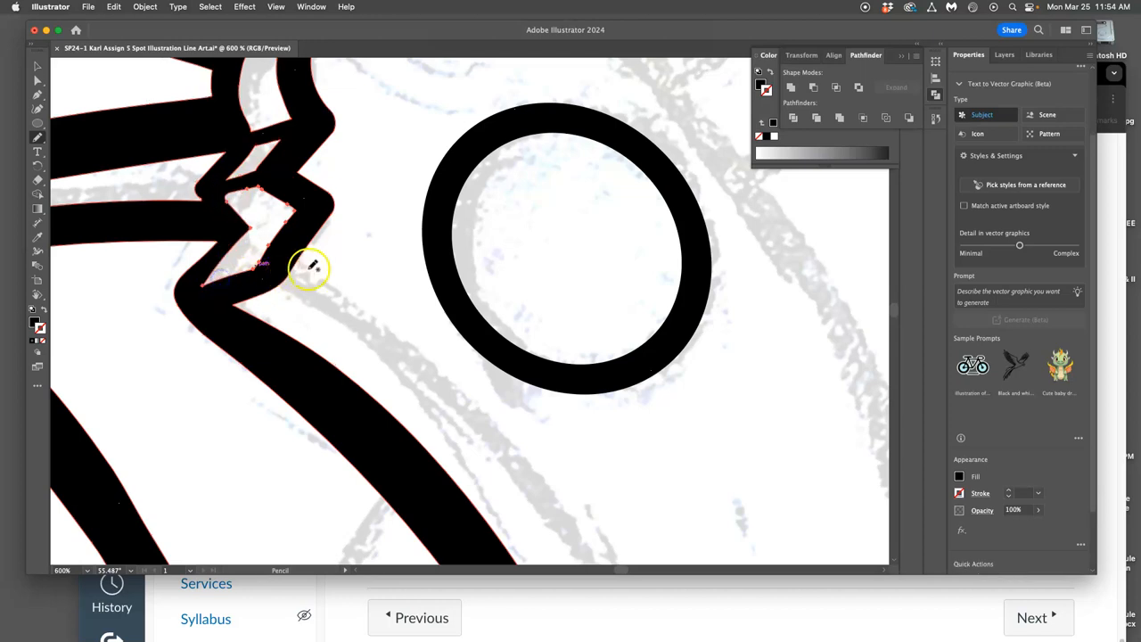
{"action": "mouse_move", "coordinate": [343, 236]}
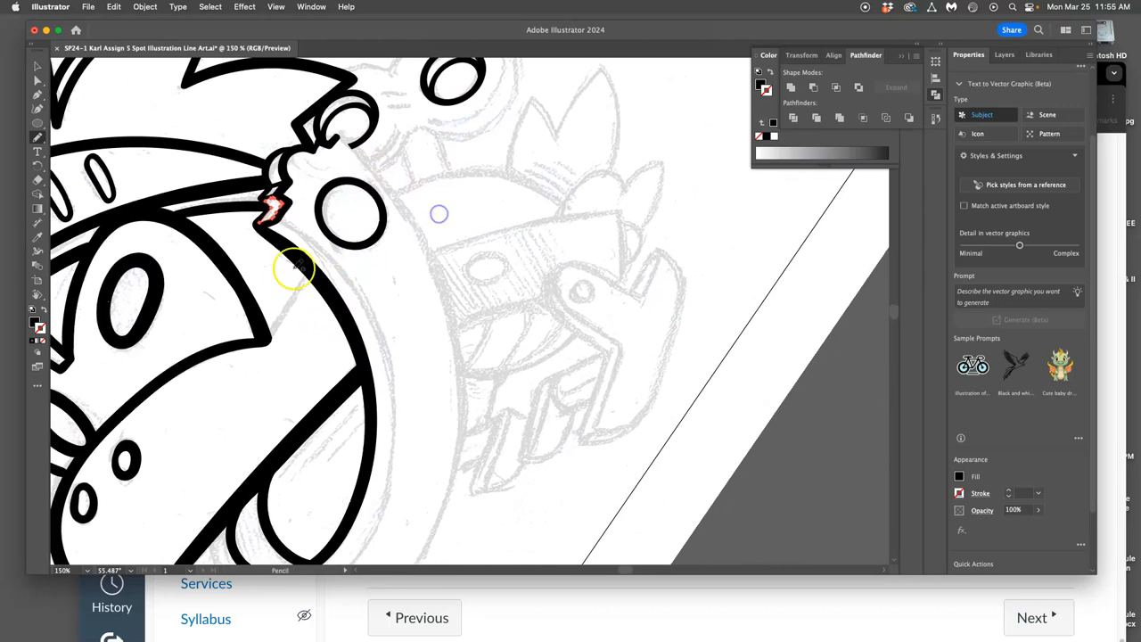
Paint a blob-brush touch-up near the zigzag, then return to the tool flyout for its settings.
{"action": "left_click", "coordinate": [38, 138]}
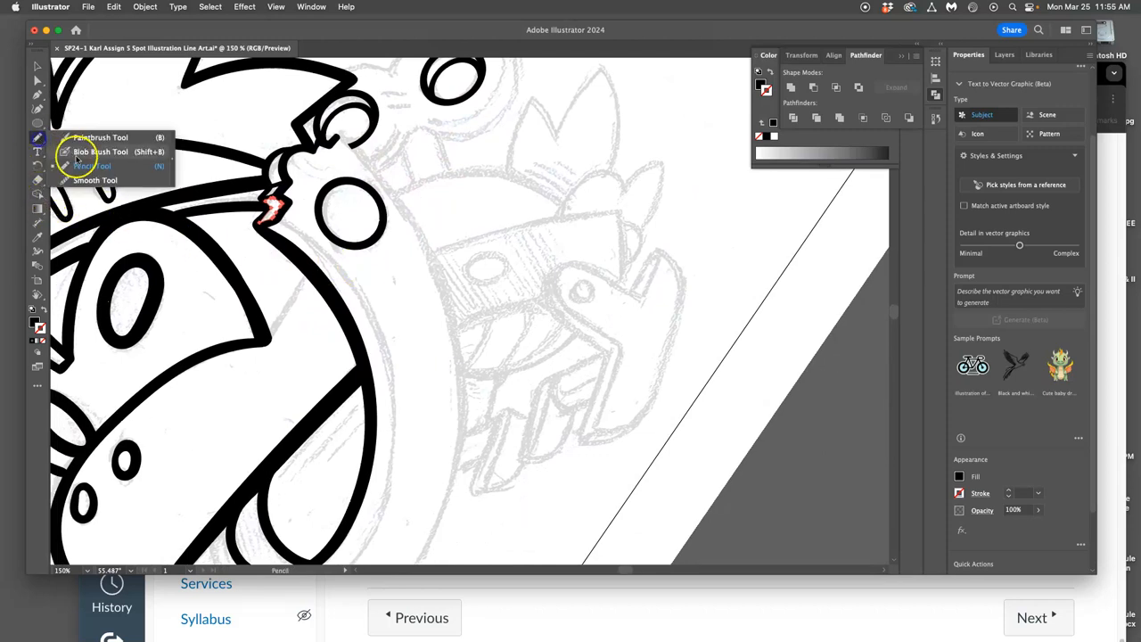
{"action": "left_click", "coordinate": [100, 152]}
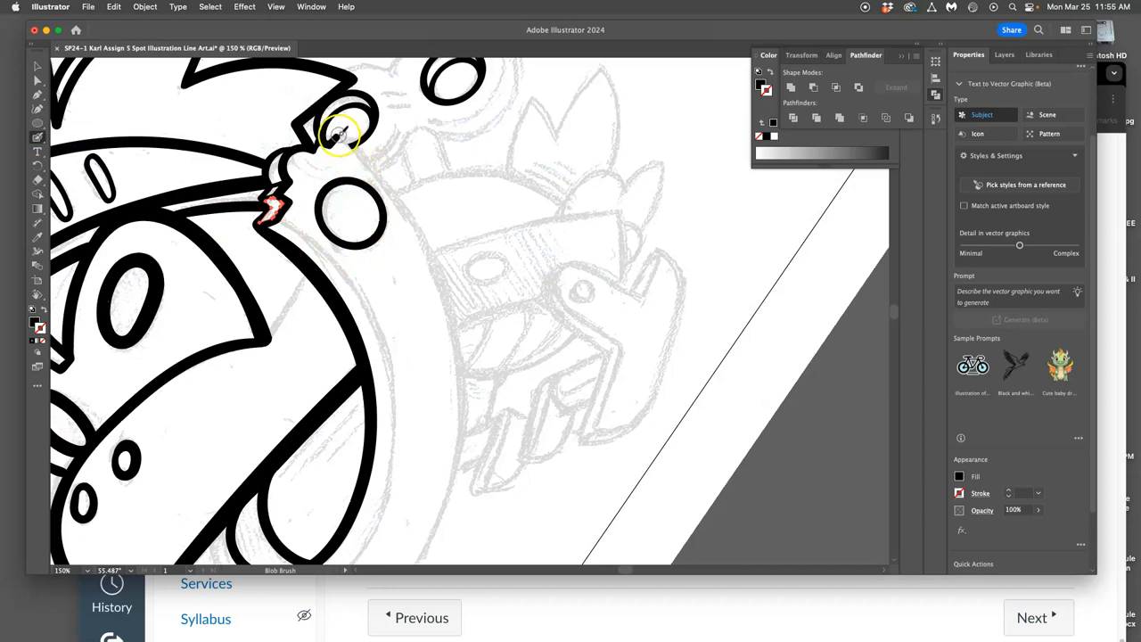
{"action": "mouse_move", "coordinate": [343, 162]}
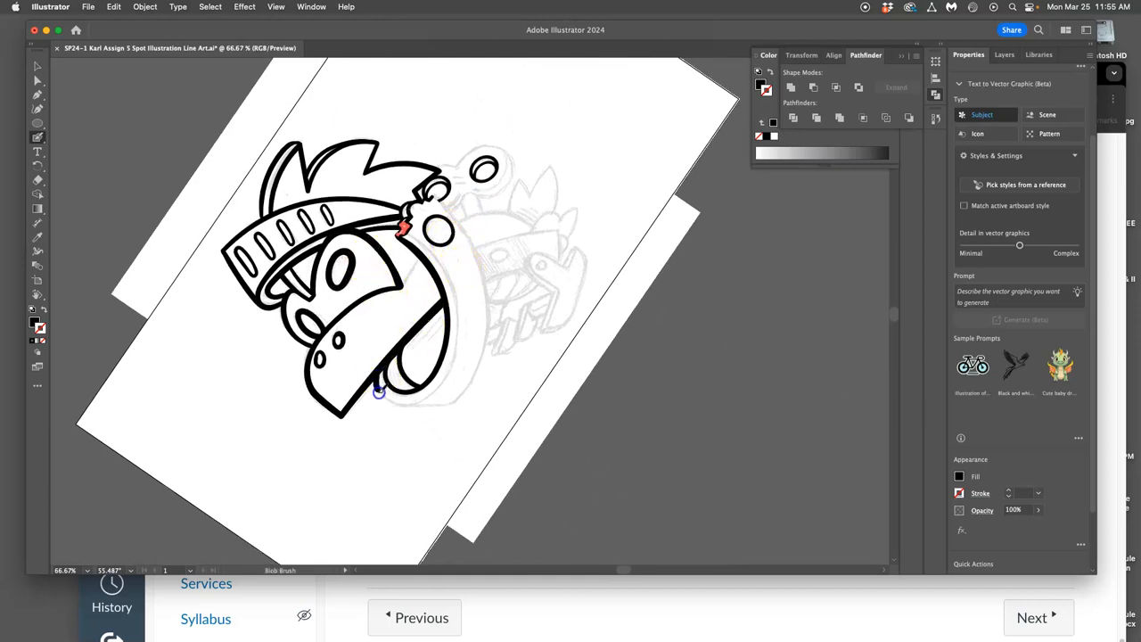
{"action": "left_click_drag", "start_coordinate": [379, 392], "coordinate": [441, 388]}
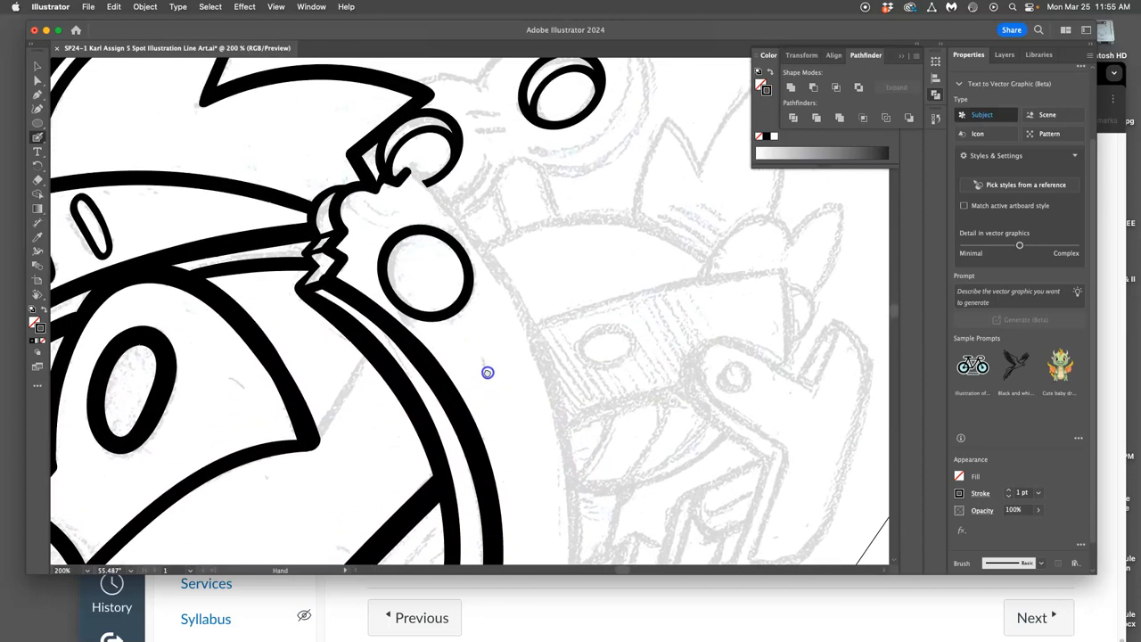
{"action": "left_click", "coordinate": [38, 137]}
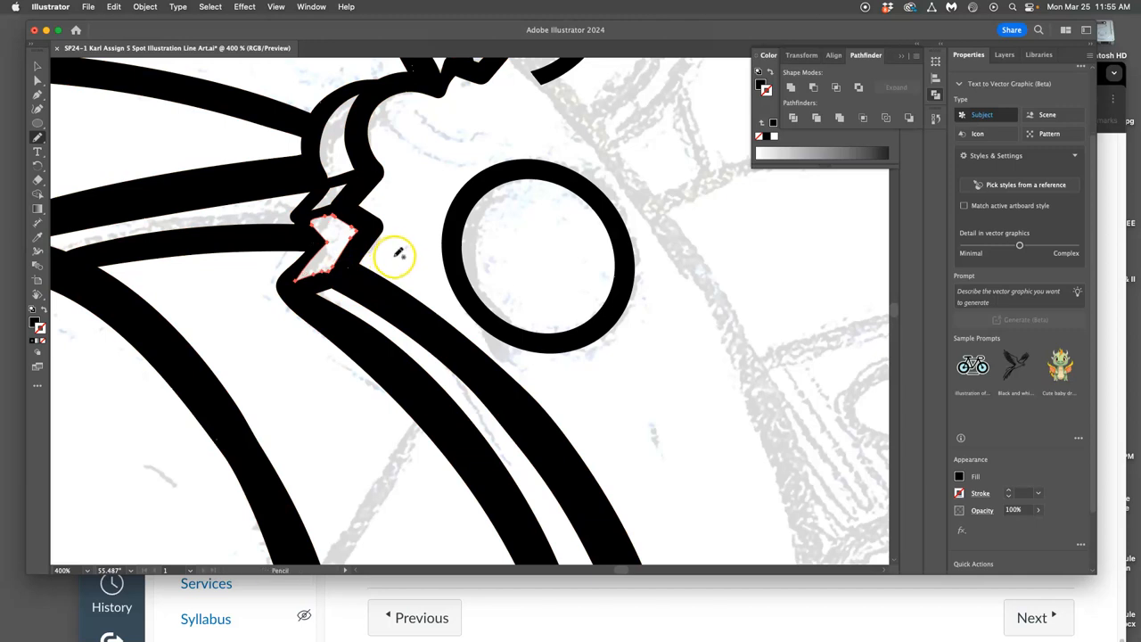
{"action": "mouse_move", "coordinate": [534, 322]}
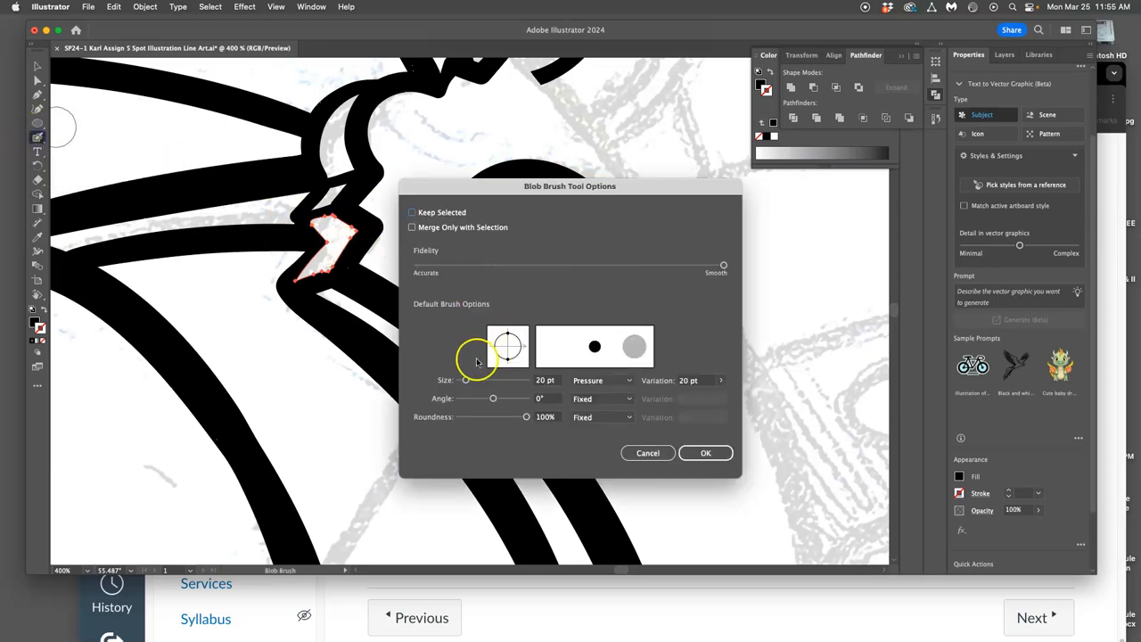
Shrink the blob brush to 12 pt and pick the Pencil tool to fill the zigzag notch.
{"action": "left_click_drag", "start_coordinate": [493, 380], "coordinate": [462, 380]}
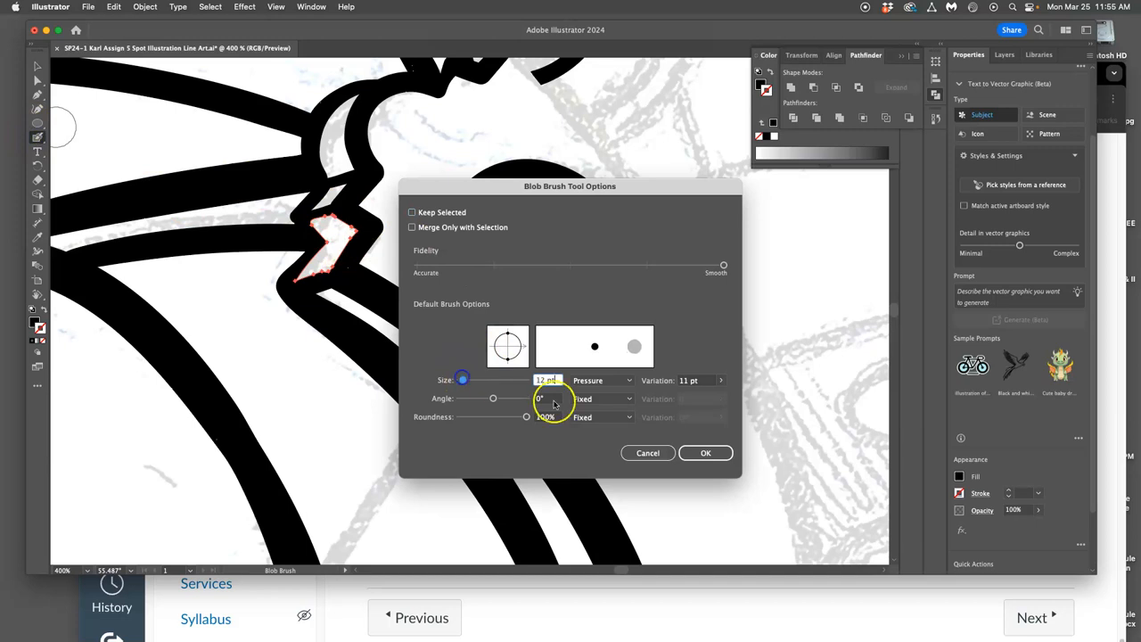
{"action": "left_click", "coordinate": [705, 452]}
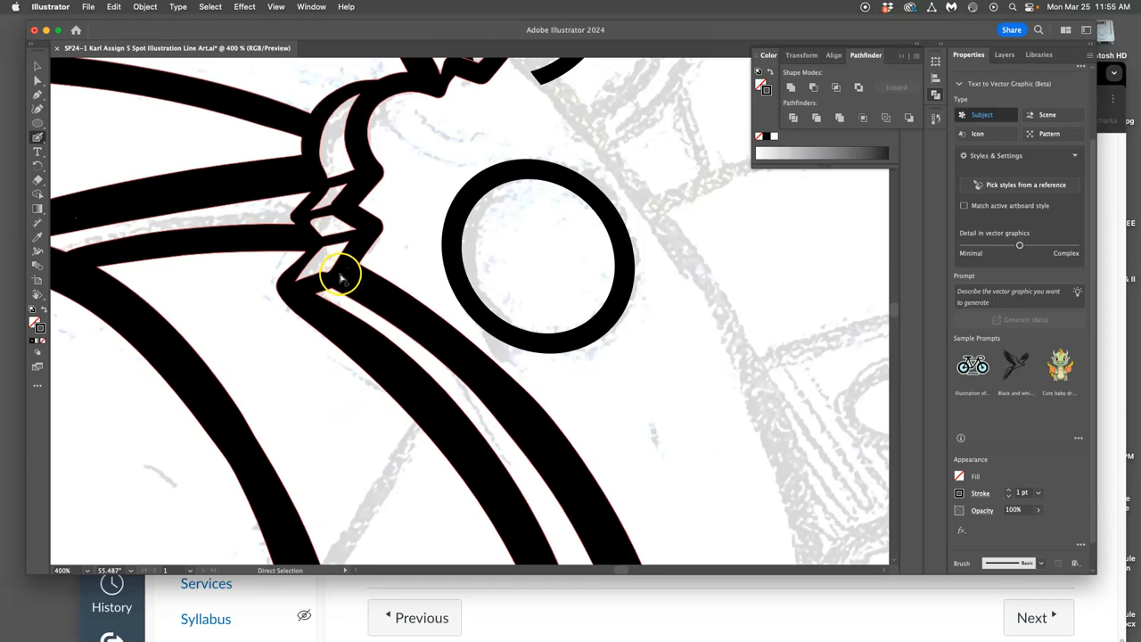
{"action": "left_click", "coordinate": [38, 138]}
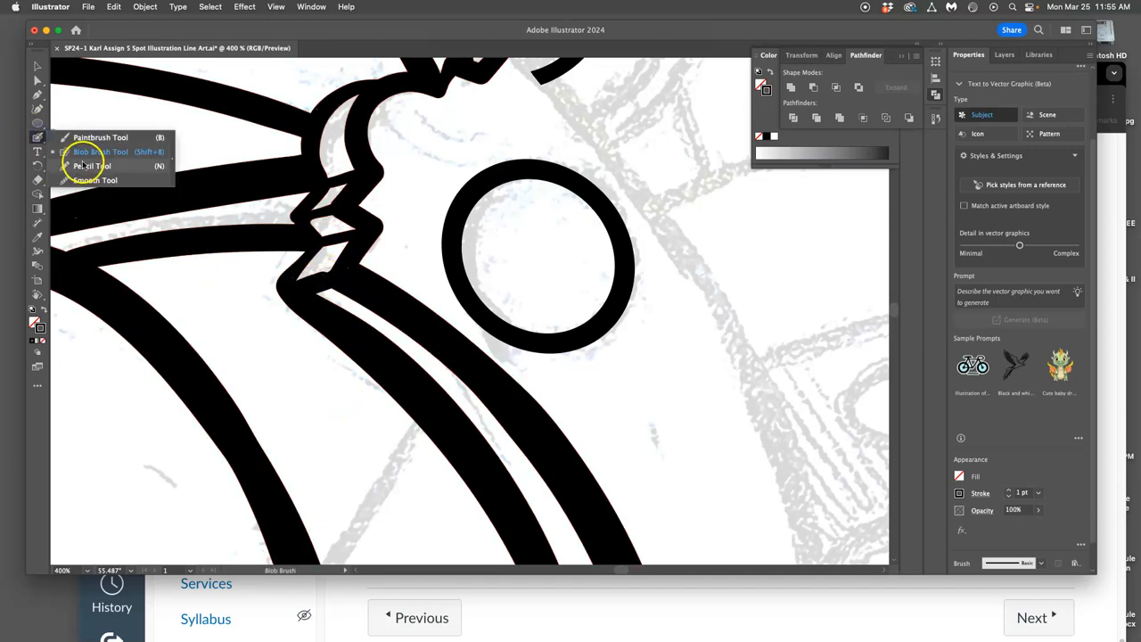
{"action": "left_click", "coordinate": [92, 165]}
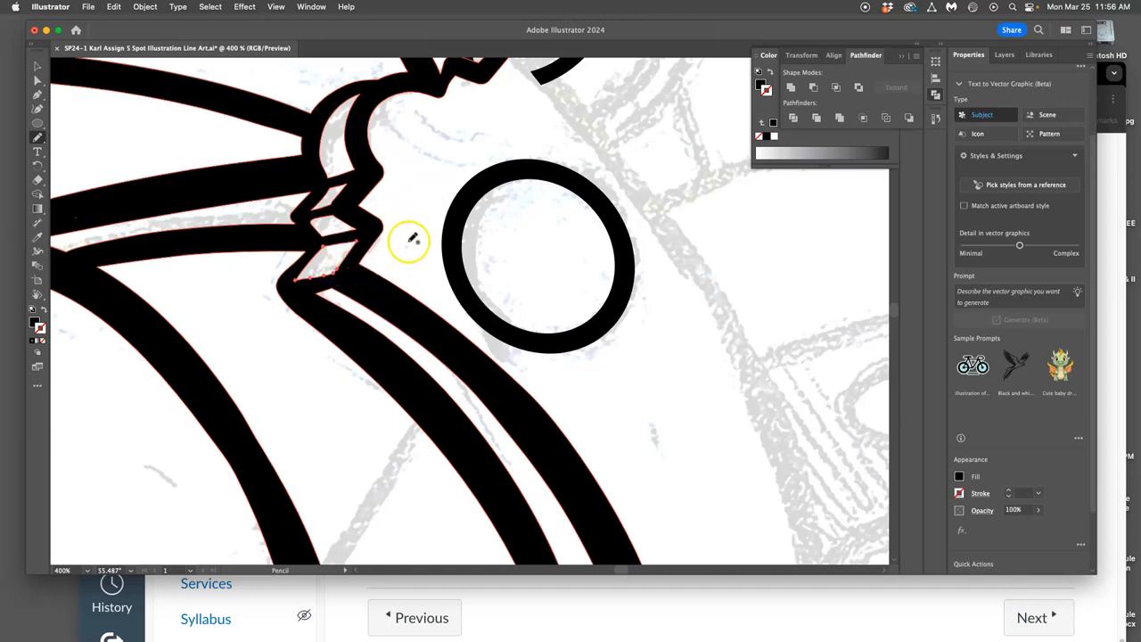
{"action": "mouse_move", "coordinate": [402, 216]}
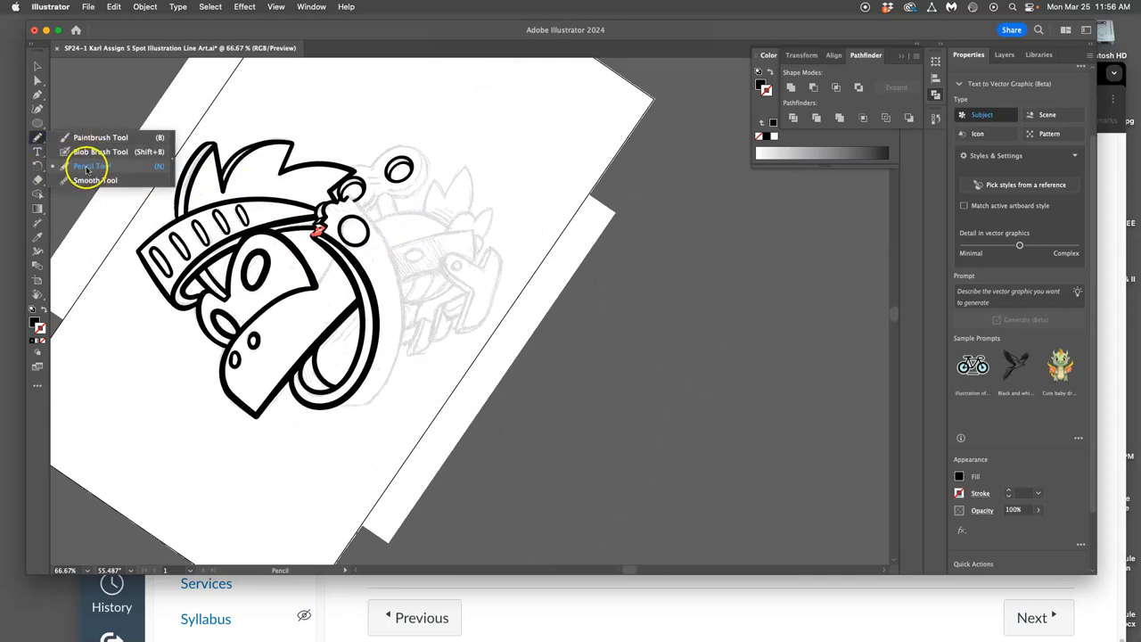
Blob-brush a curve along the lower loop and outline the top dial's lower edge and bump.
{"action": "left_click", "coordinate": [98, 152]}
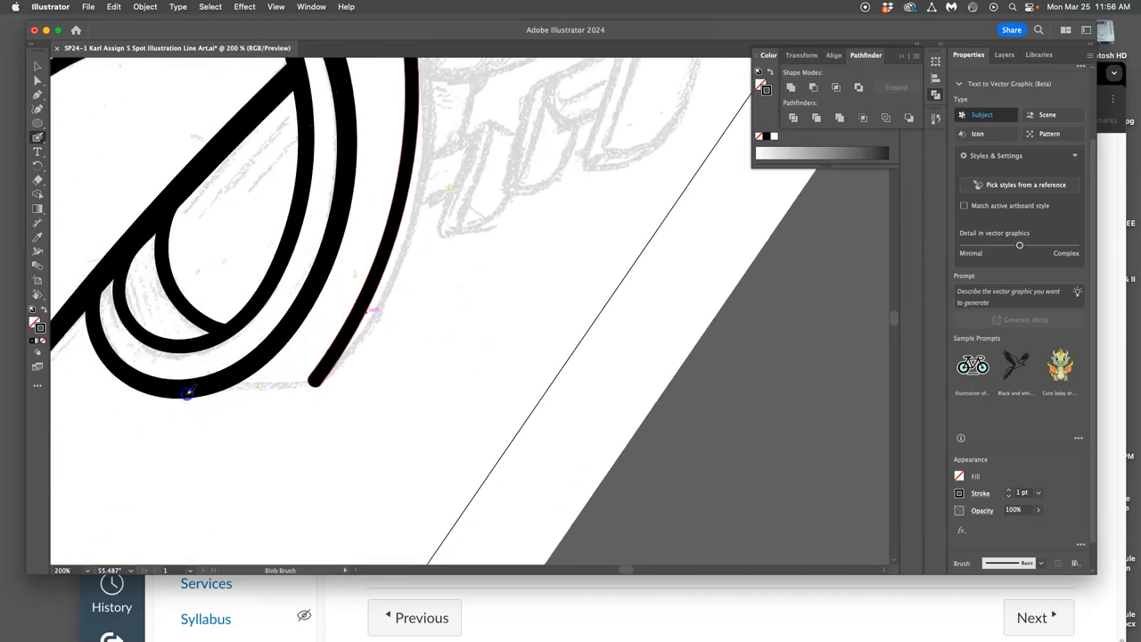
{"action": "left_click_drag", "start_coordinate": [187, 394], "coordinate": [303, 381]}
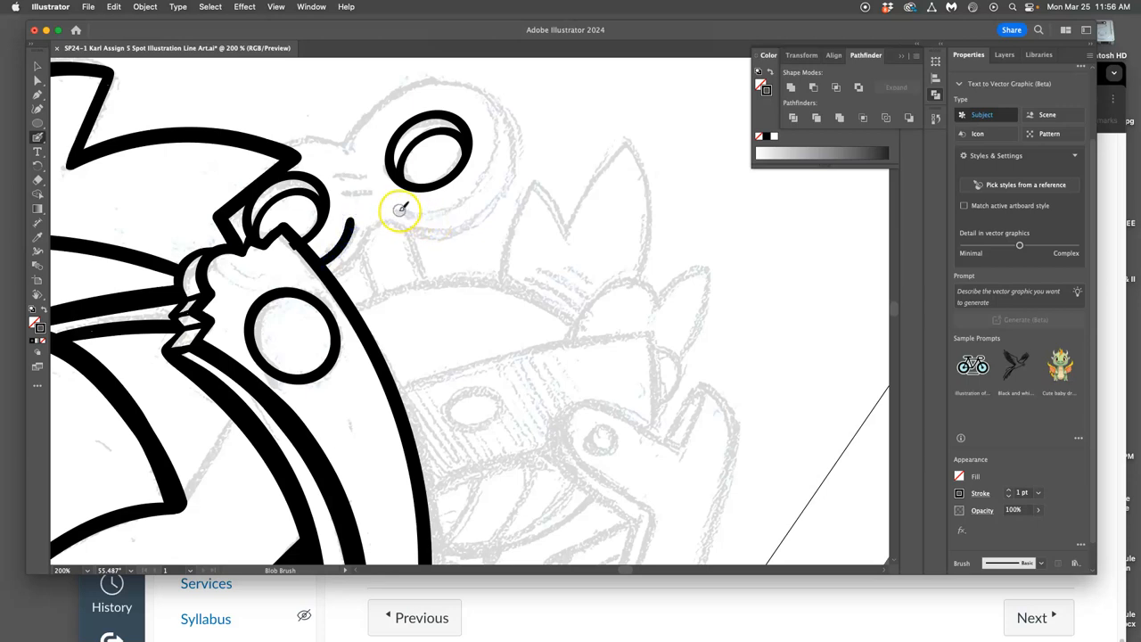
{"action": "left_click_drag", "start_coordinate": [401, 209], "coordinate": [495, 165]}
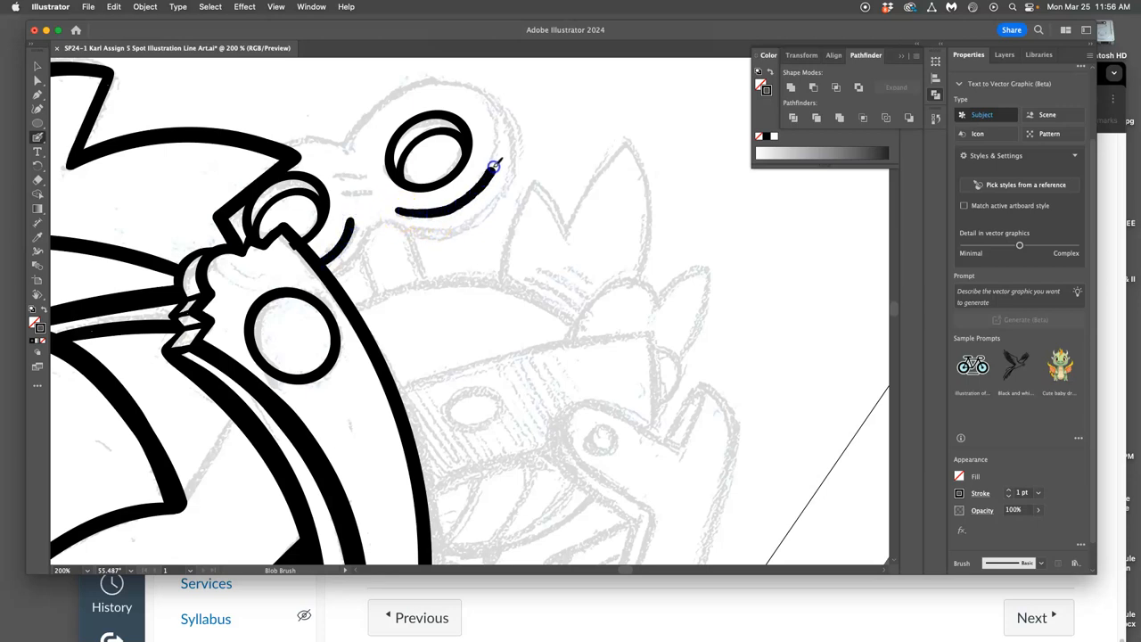
{"action": "left_click_drag", "start_coordinate": [490, 165], "coordinate": [364, 120]}
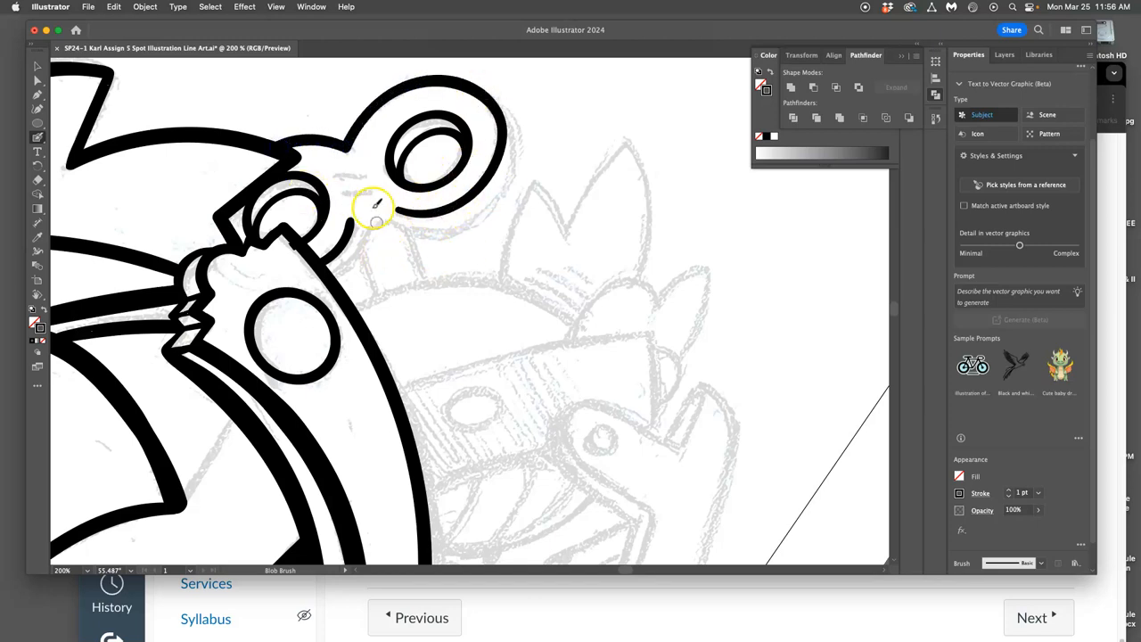
{"action": "left_click_drag", "start_coordinate": [374, 210], "coordinate": [337, 170]}
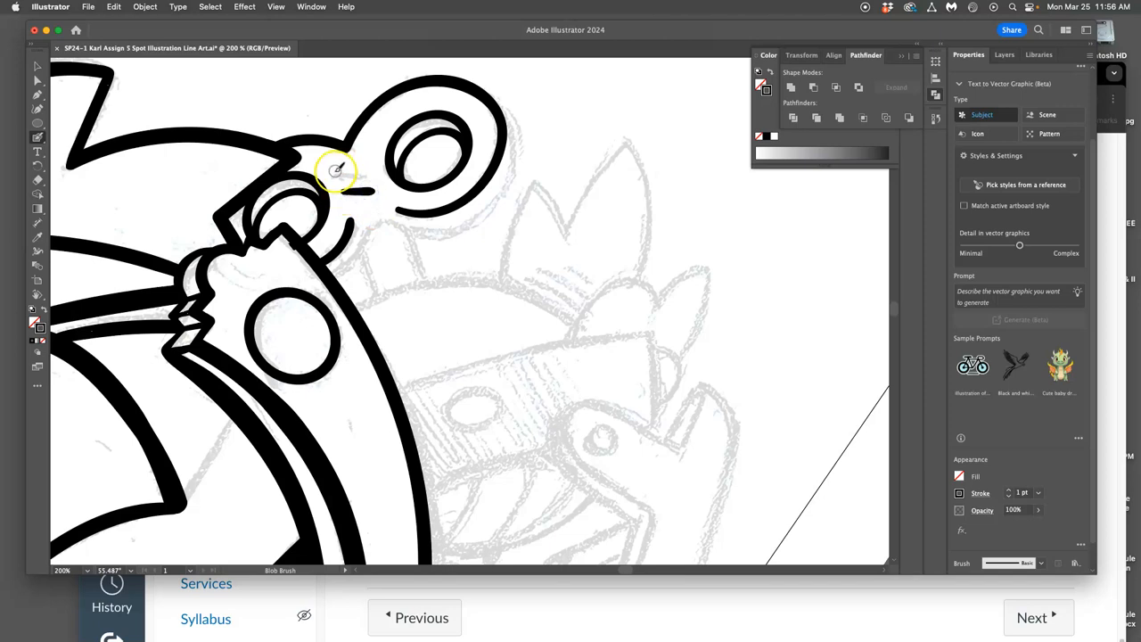